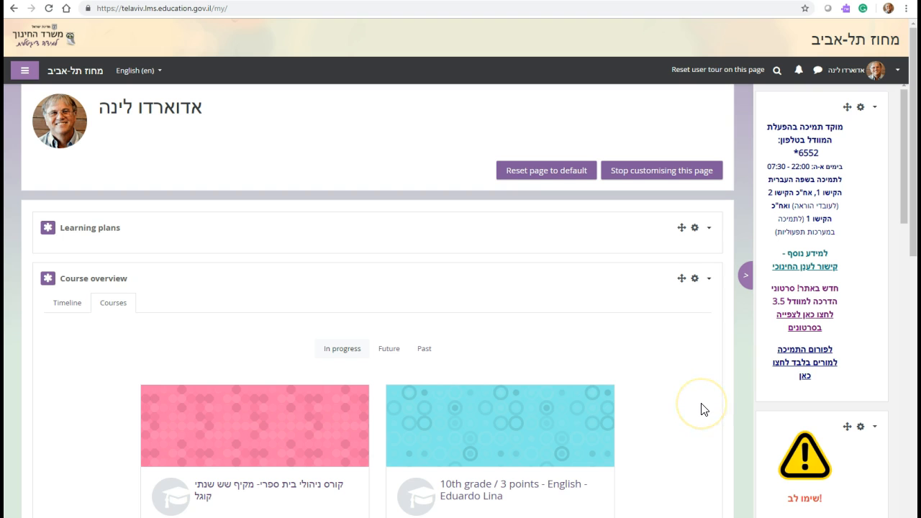
- Scroll the dashboard's Course overview and open the '11th / 5 point - english' course
scroll("down", 3)
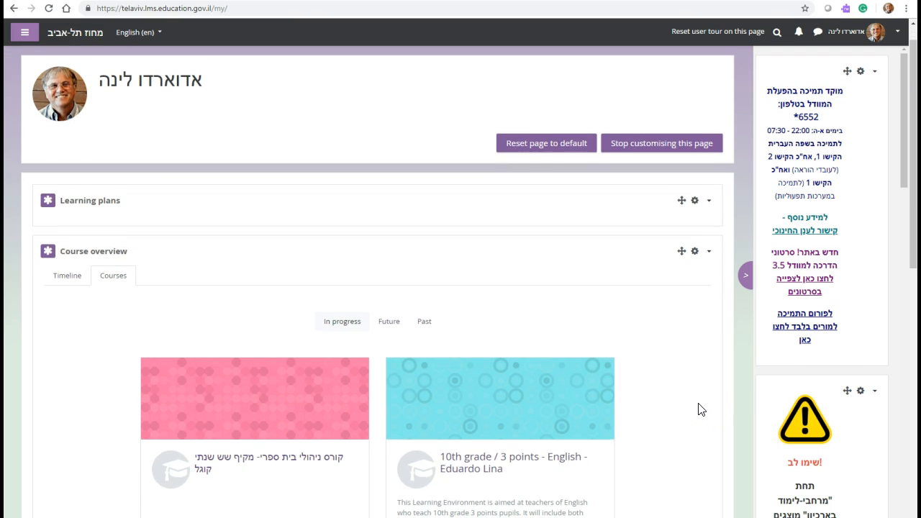
scroll("down", 3)
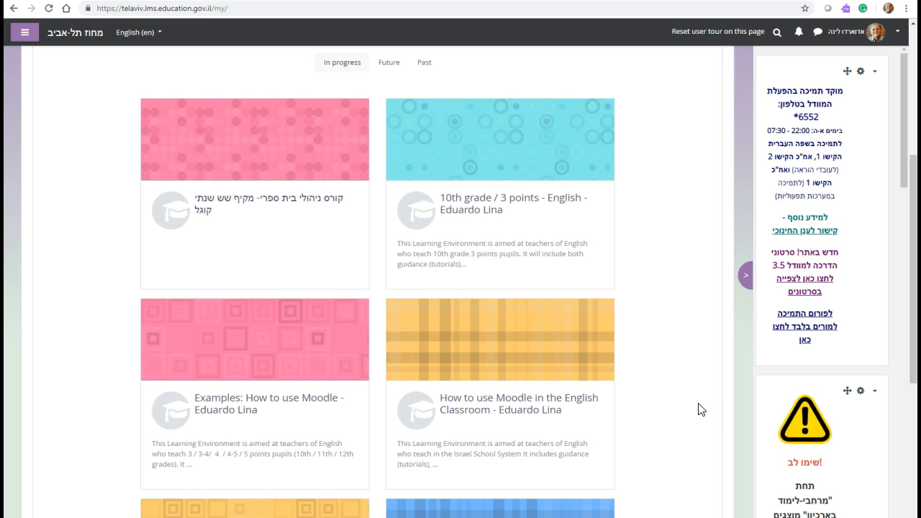
scroll("down", 3)
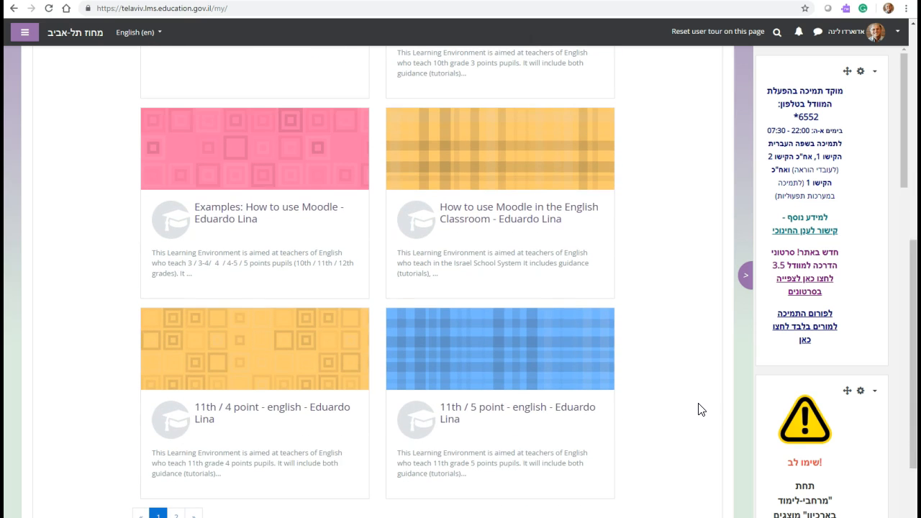
mouse_move(693, 404)
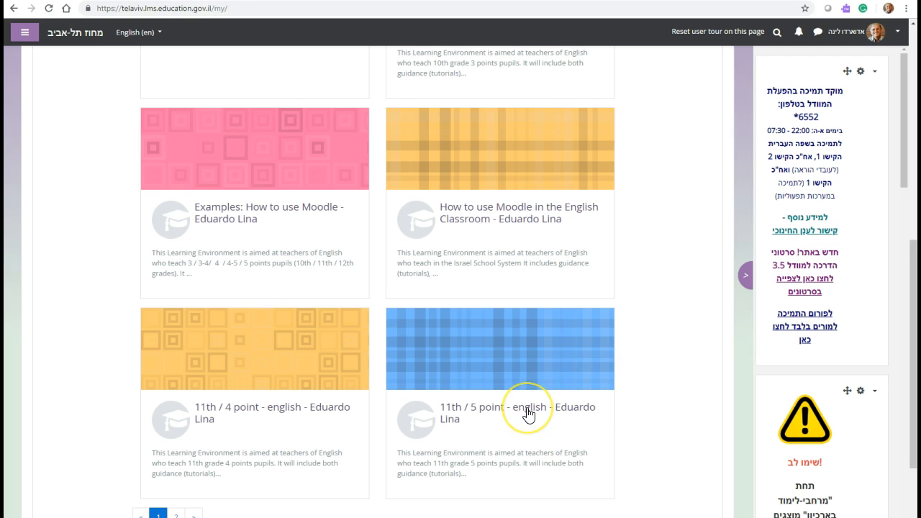
left_click(528, 413)
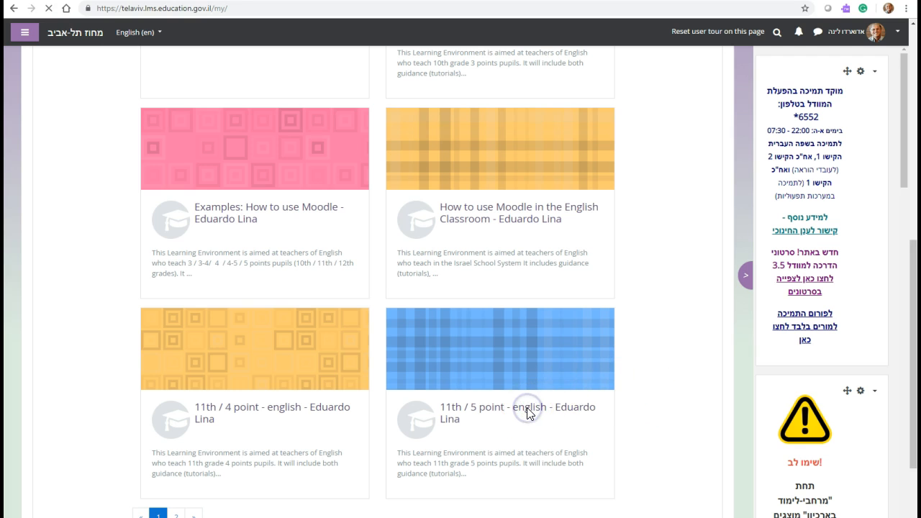
left_click(528, 406)
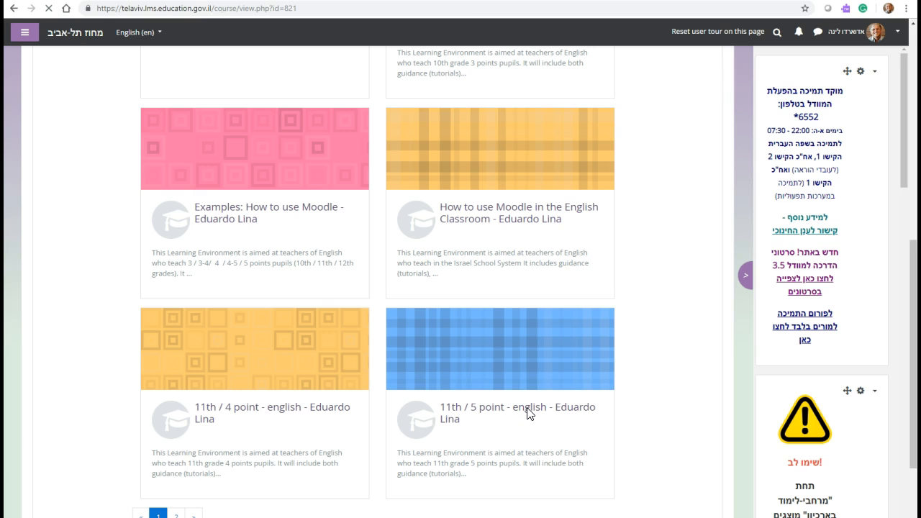
- Browse the 11th / 5 point course page, scrolling through its sections
left_click(500, 407)
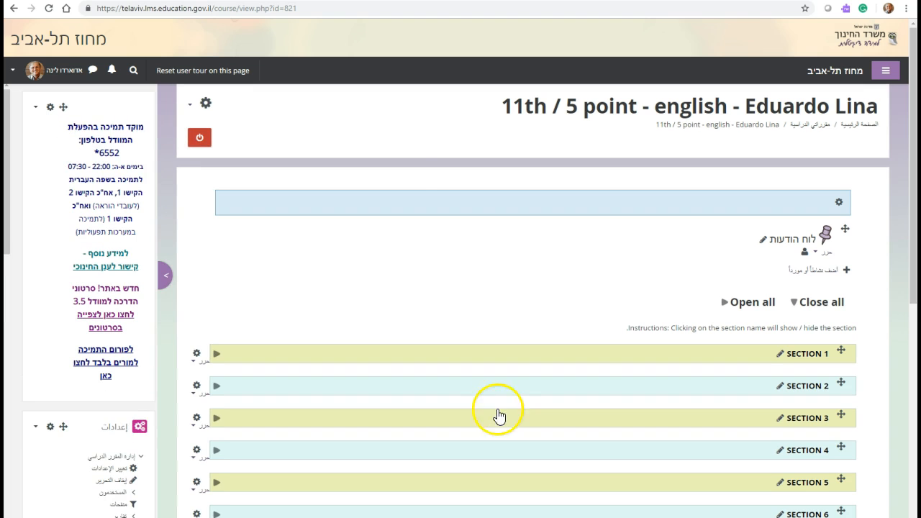
mouse_move(72, 80)
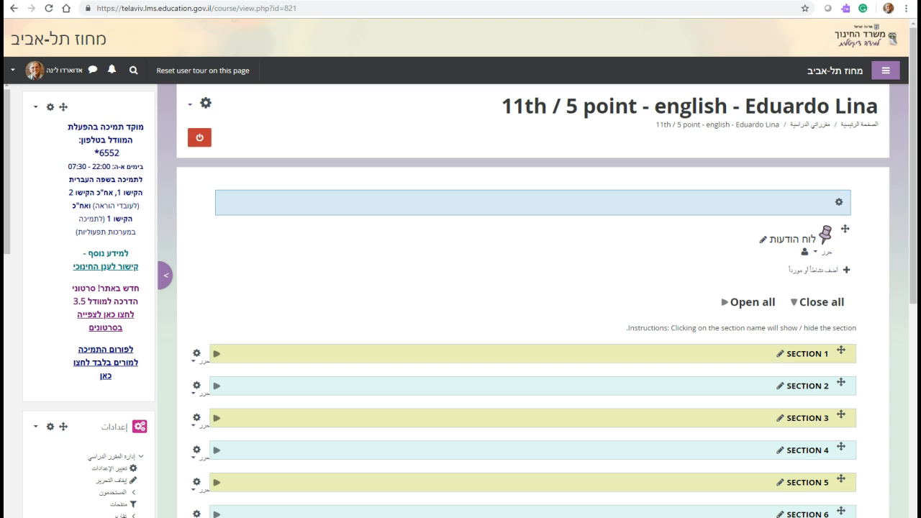
scroll("down", 3)
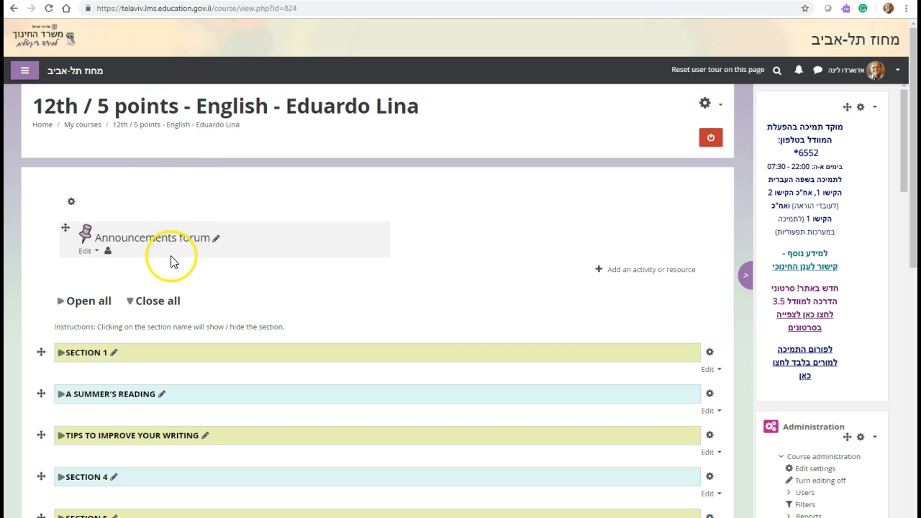
mouse_move(118, 328)
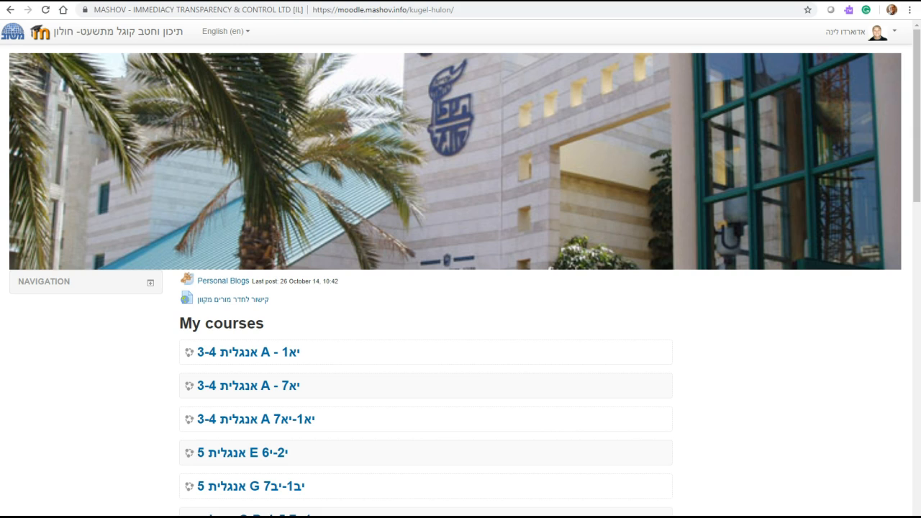
- Scroll the Mashov My courses list to find the archived English 5-point course
scroll("down", 3)
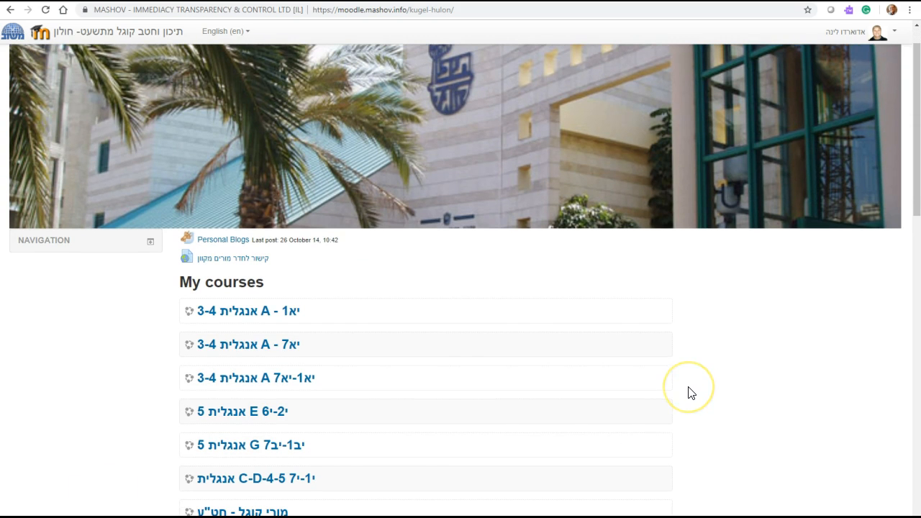
scroll("down", 3)
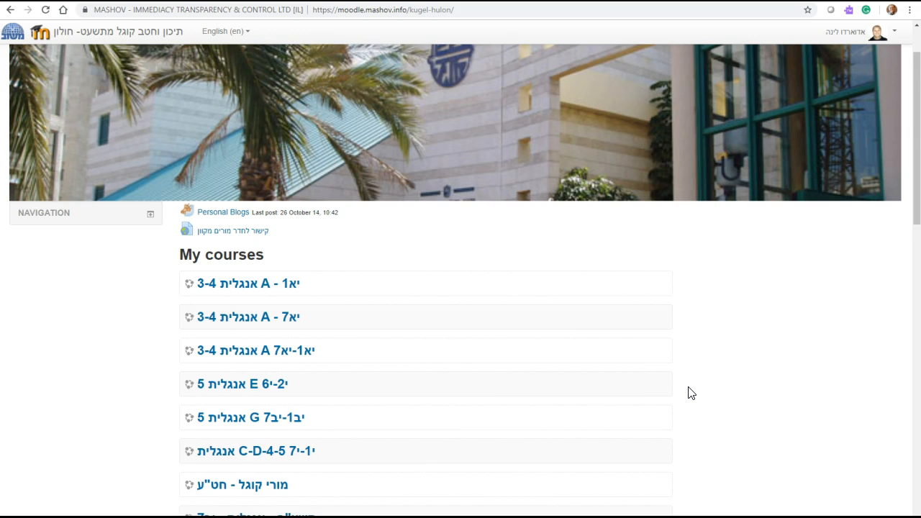
scroll("down", 3)
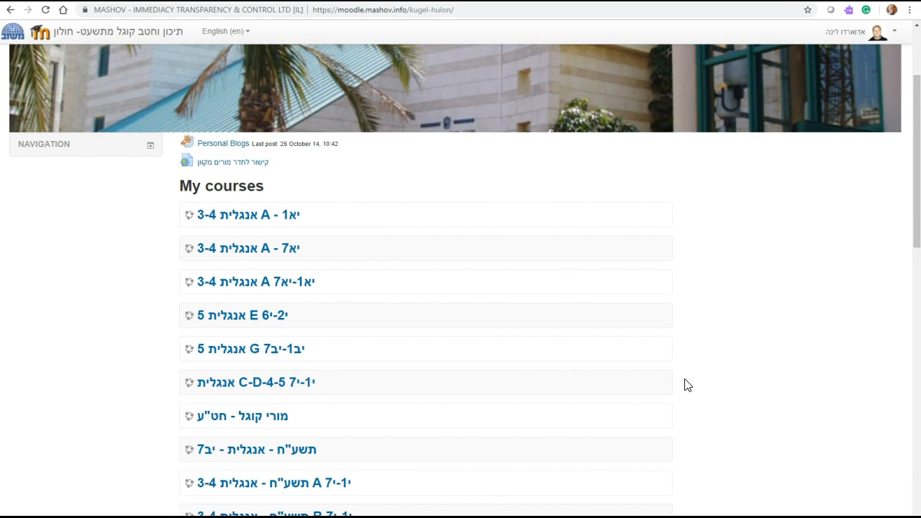
scroll("down", 3)
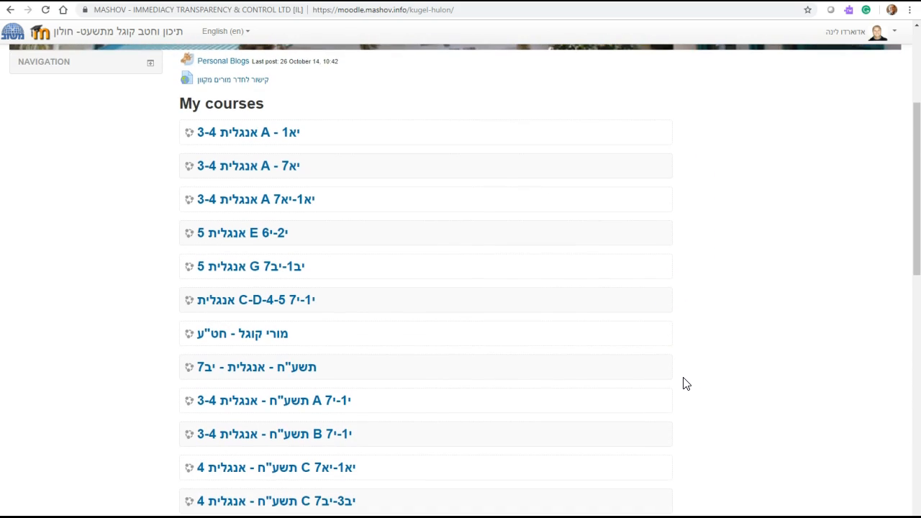
scroll("down", 3)
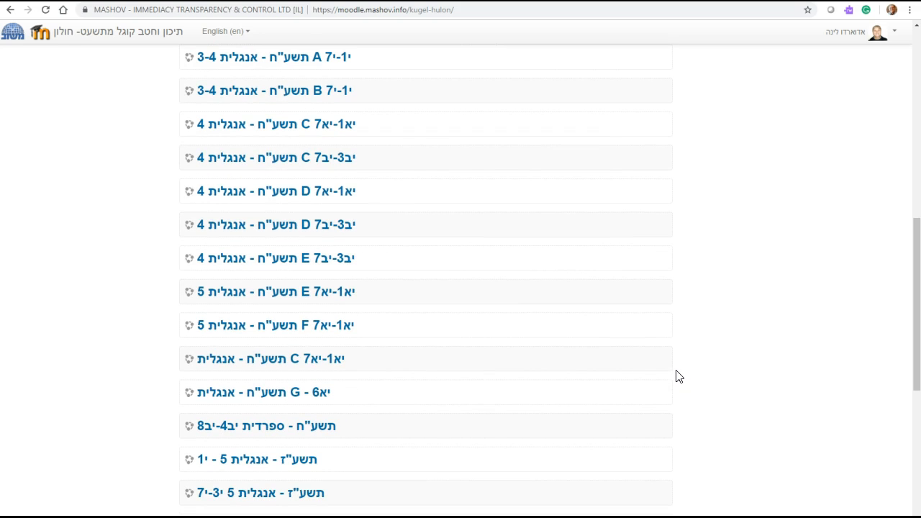
scroll("down", 3)
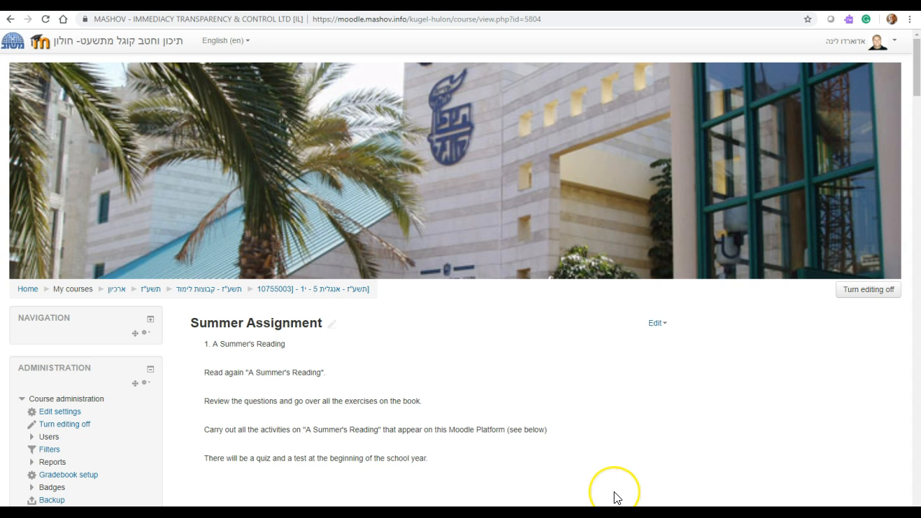
scroll("down", 3)
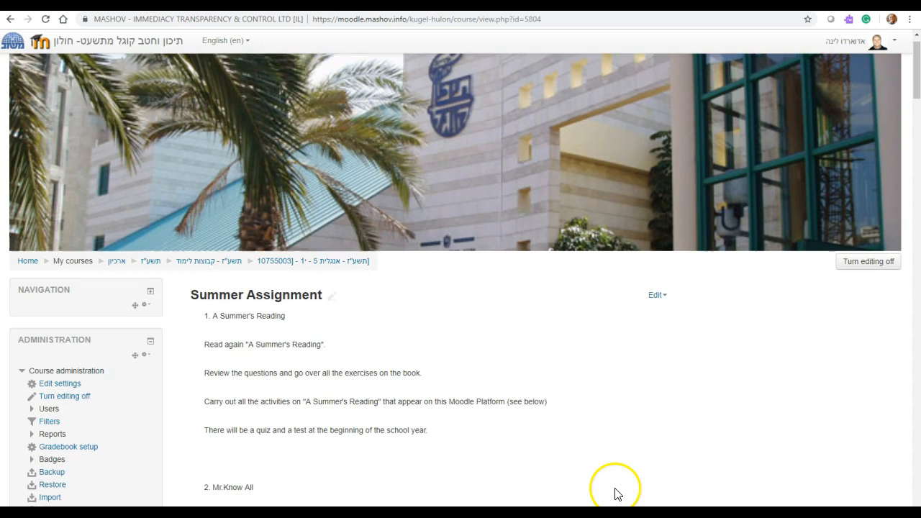
scroll("down", 3)
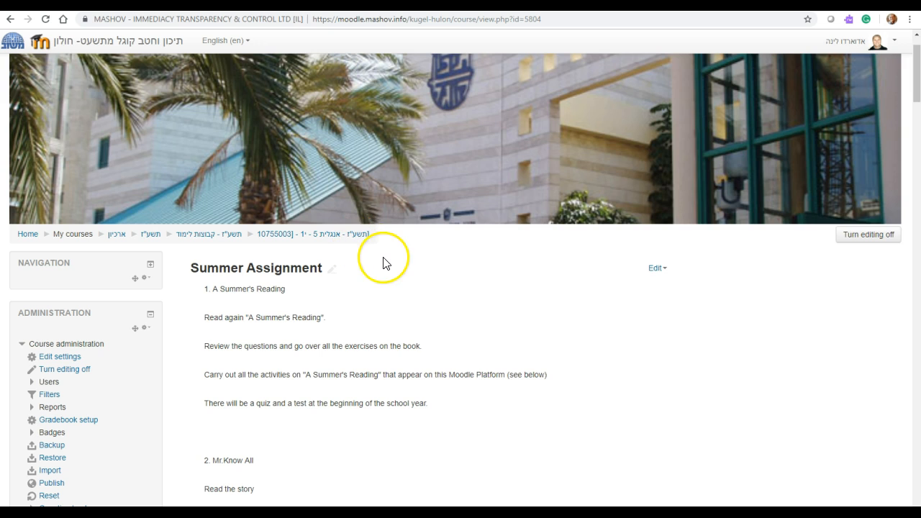
scroll("down", 3)
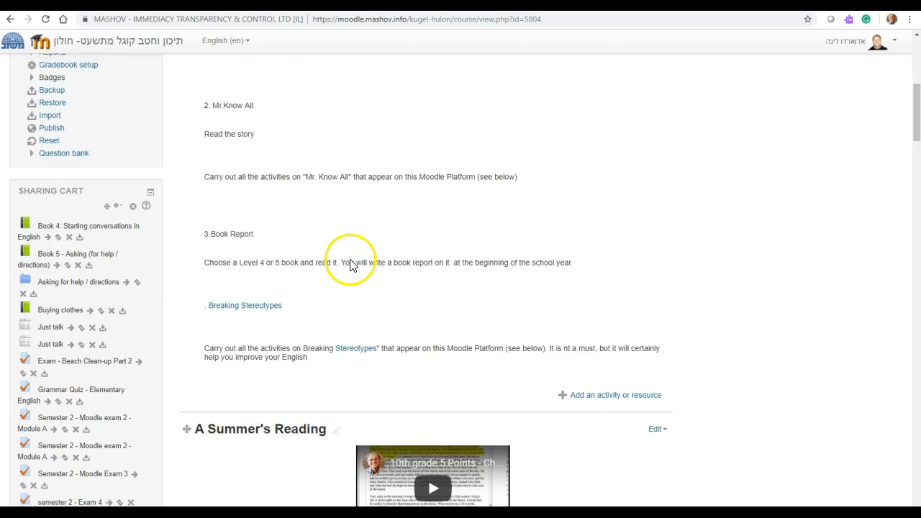
scroll("down", 3)
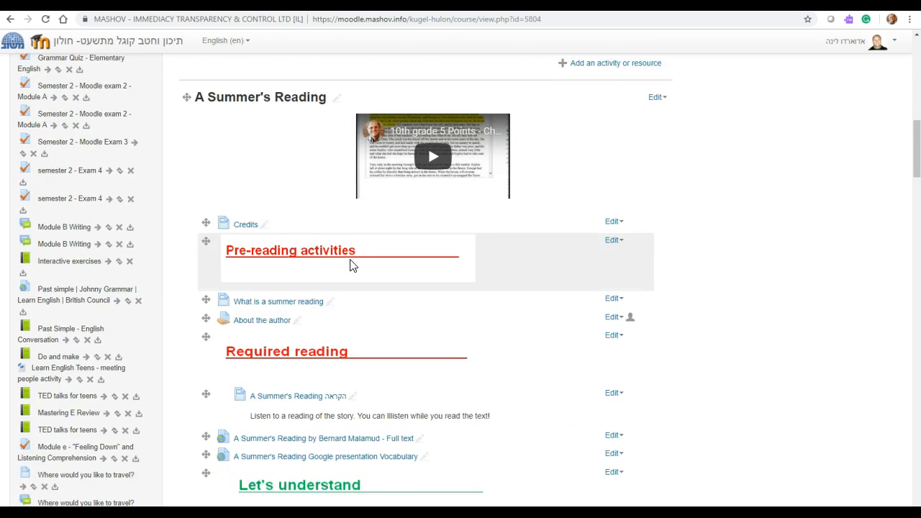
scroll("down", 3)
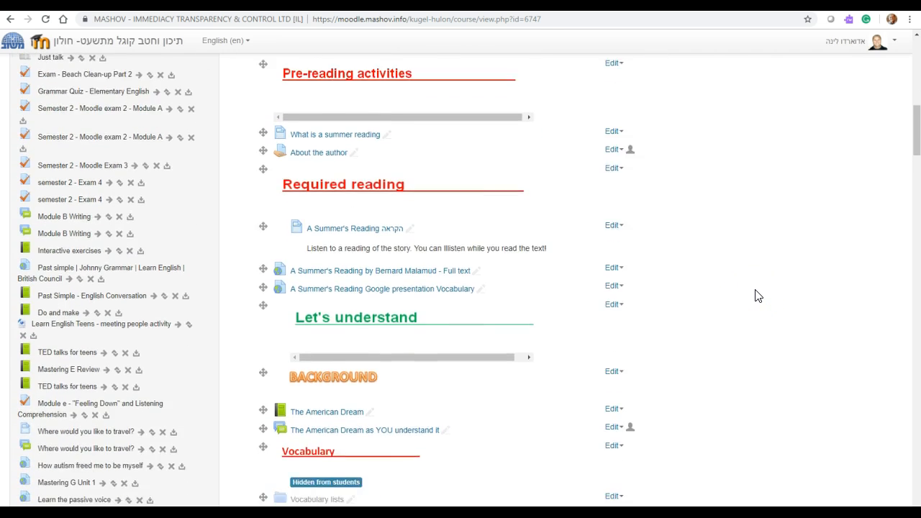
scroll("down", 3)
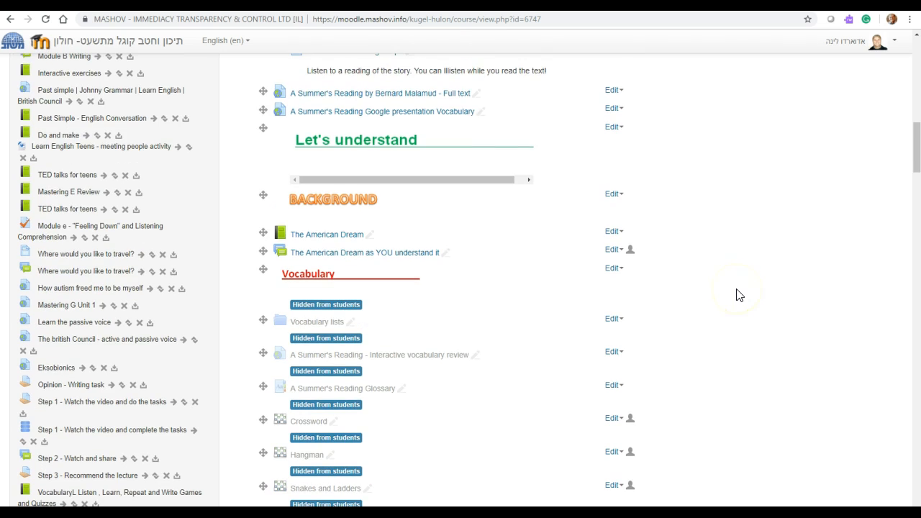
mouse_move(364, 230)
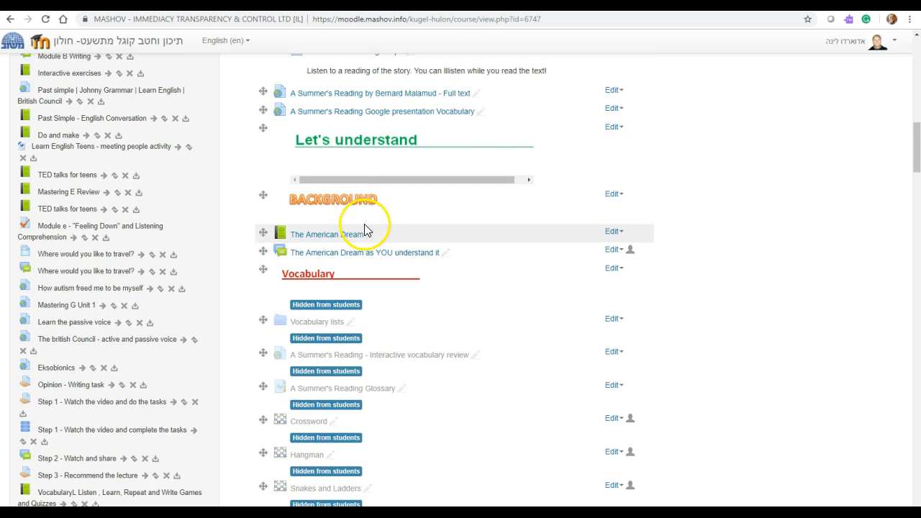
scroll("down", 3)
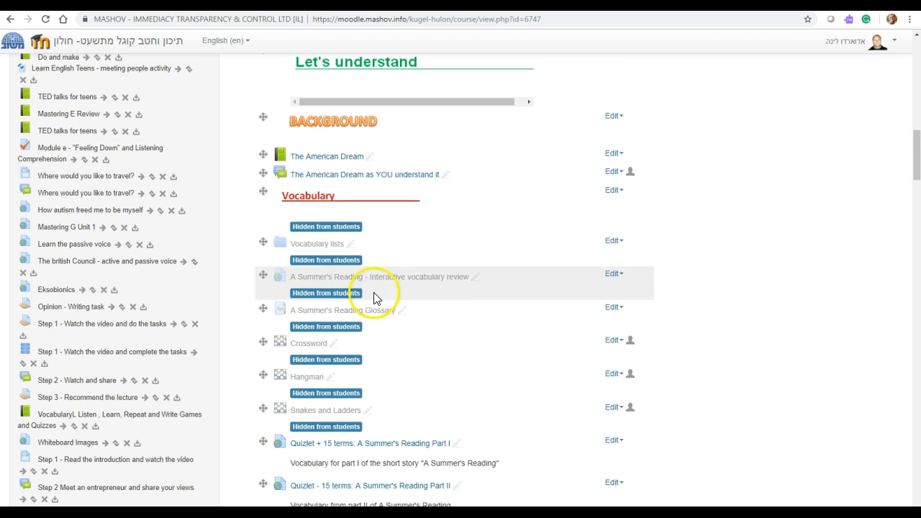
scroll("down", 3)
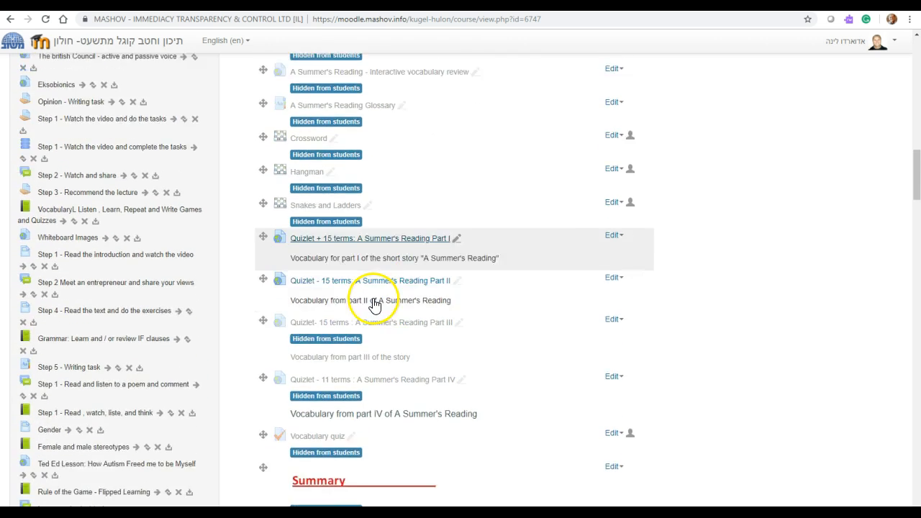
scroll("down", 3)
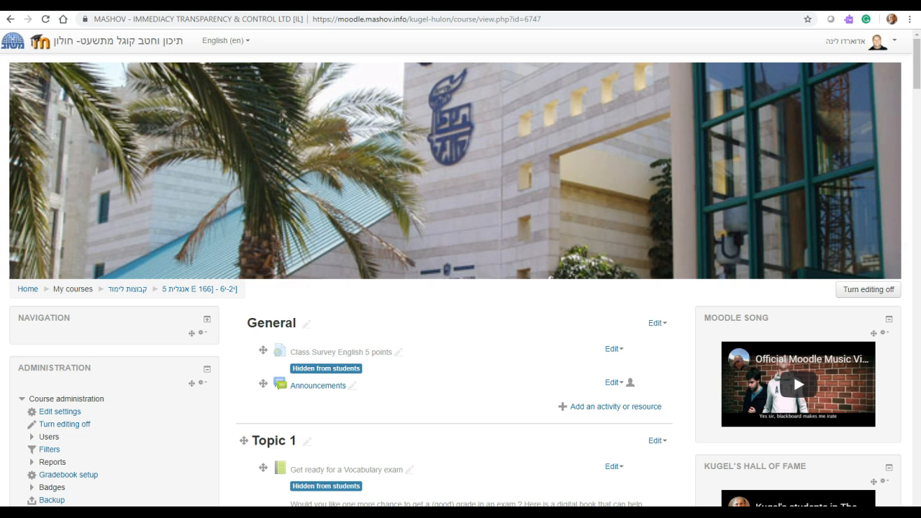
mouse_move(869, 289)
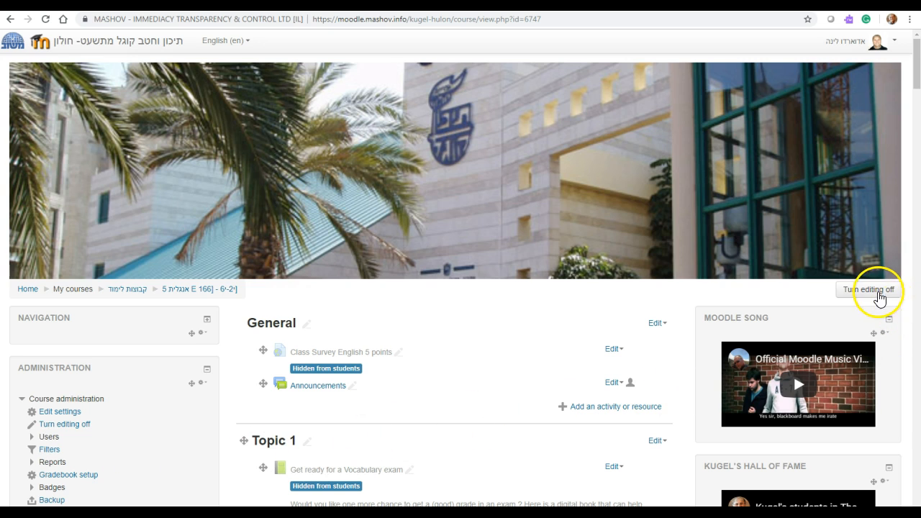
- Turn editing off, switch to the student role, and scroll the course as a student
left_click(869, 289)
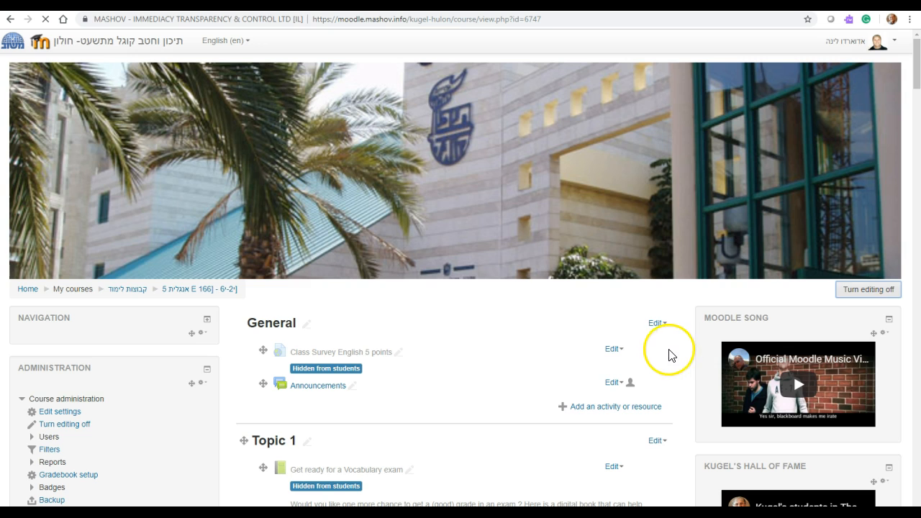
left_click(868, 289)
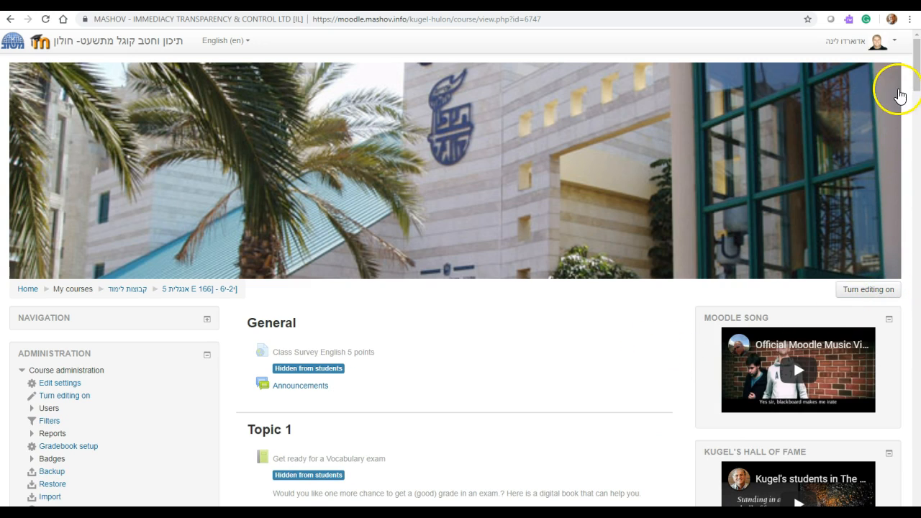
mouse_move(898, 45)
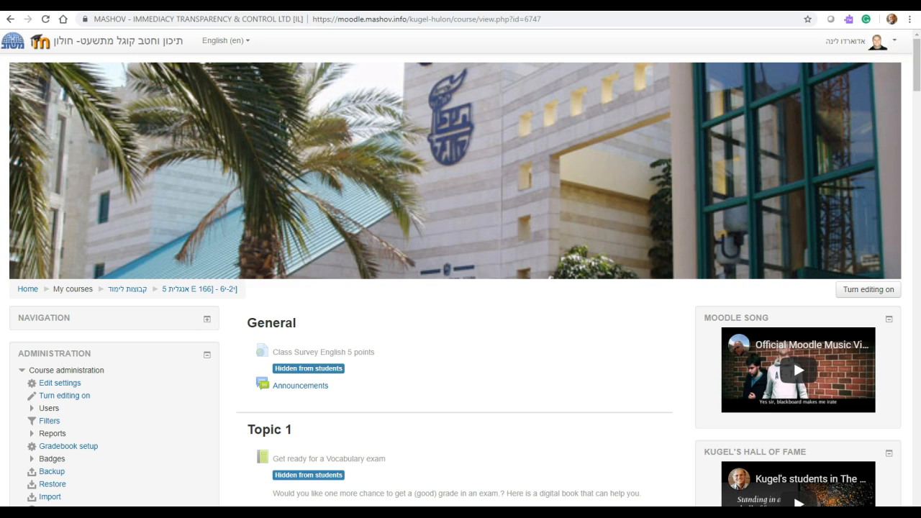
left_click(896, 40)
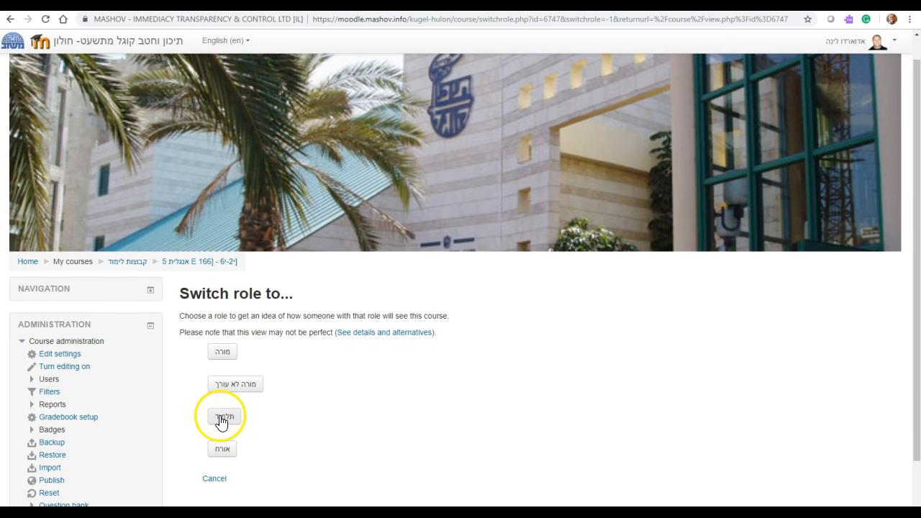
left_click(222, 416)
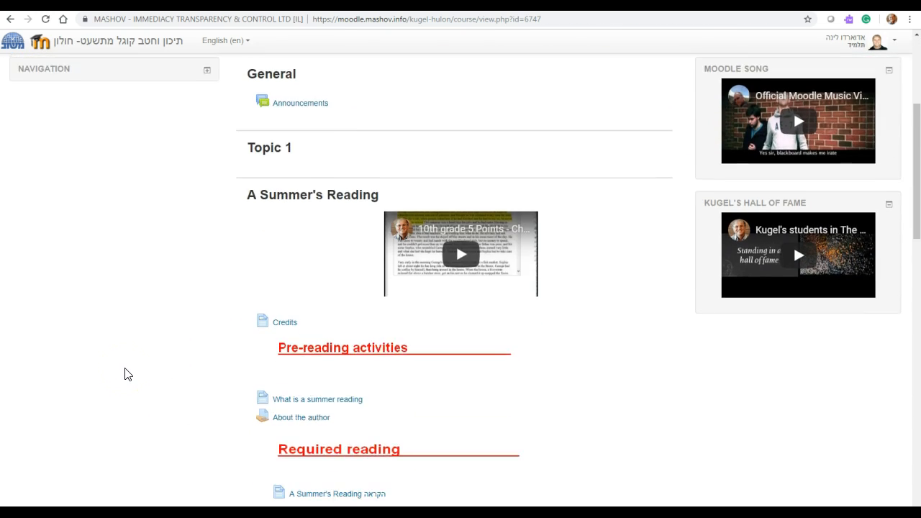
scroll("down", 3)
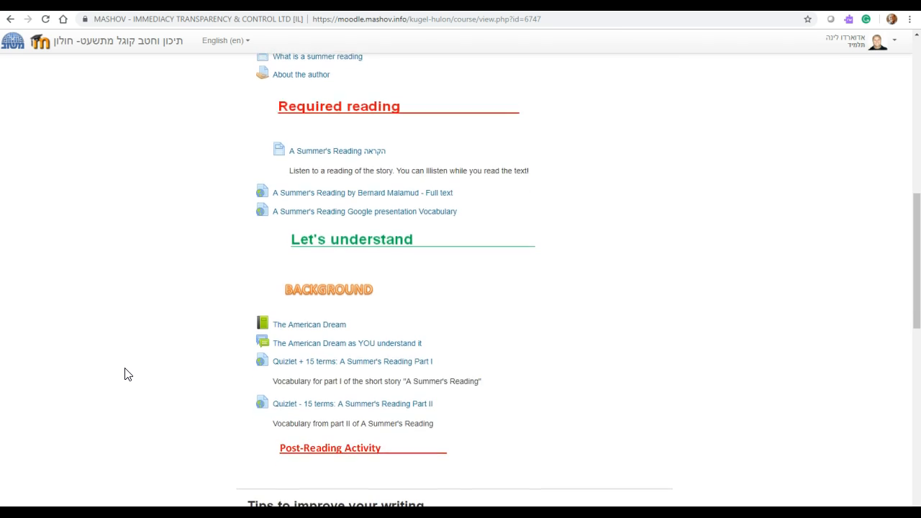
scroll("down", 3)
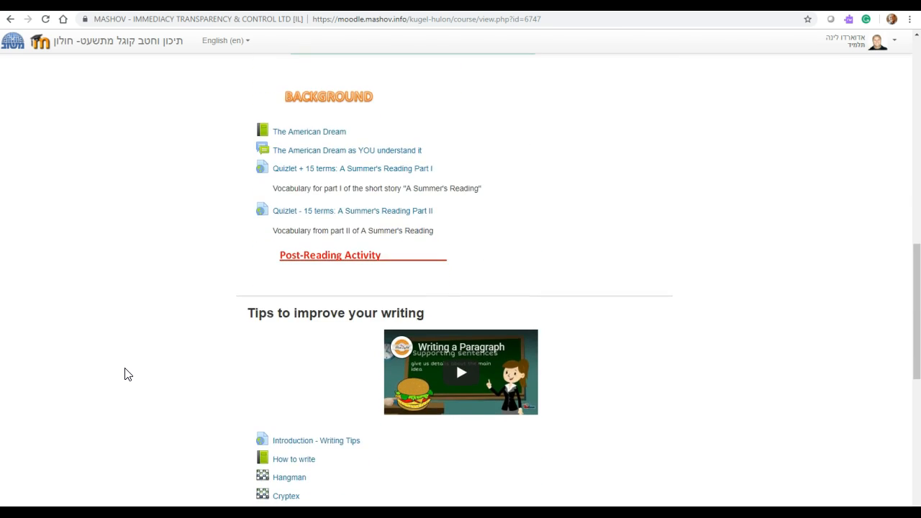
scroll("down", 3)
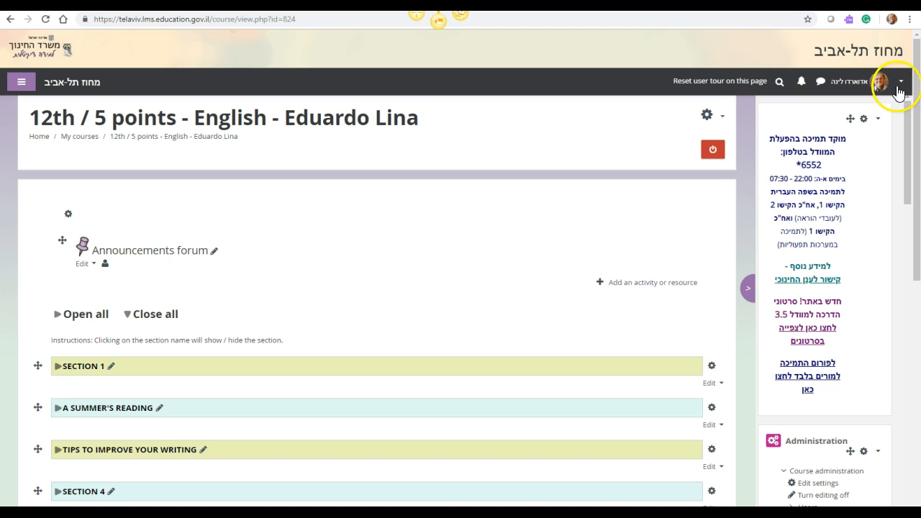
- Preview the 12th / 5 points course as Student, then return to the normal role
left_click(900, 81)
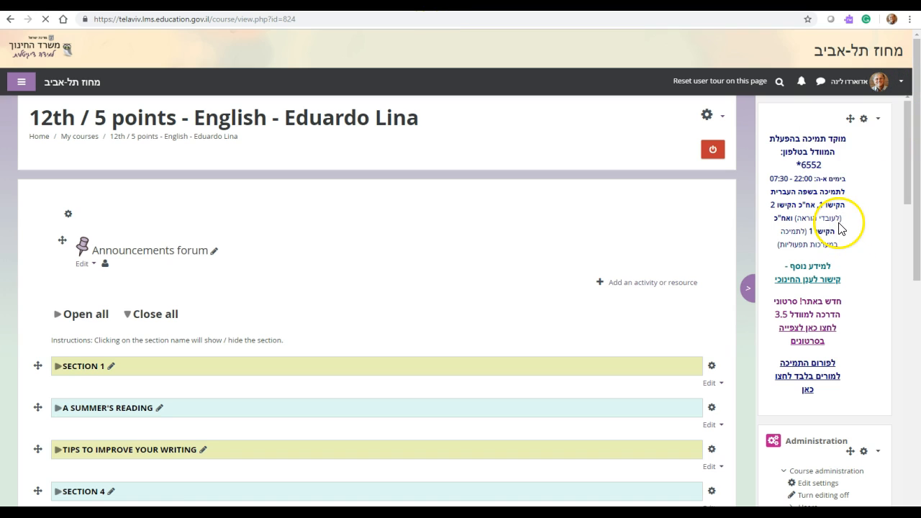
mouse_move(644, 259)
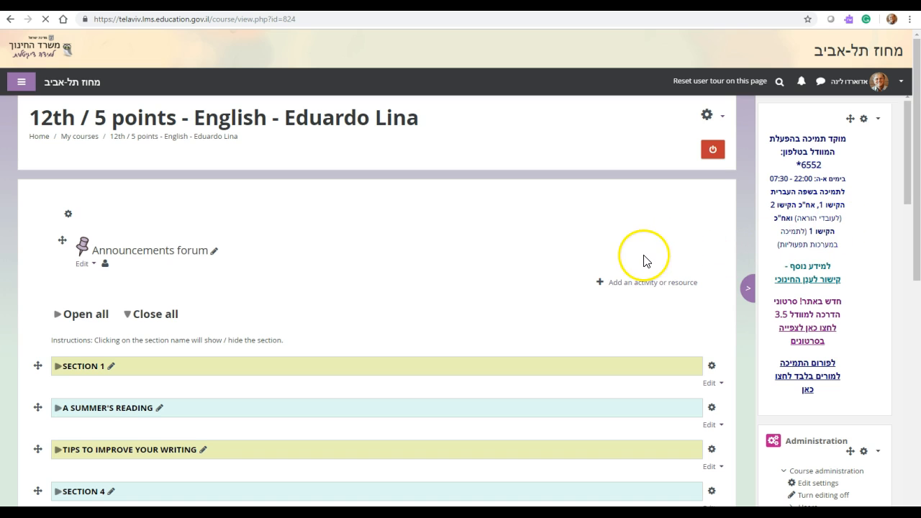
left_click(713, 149)
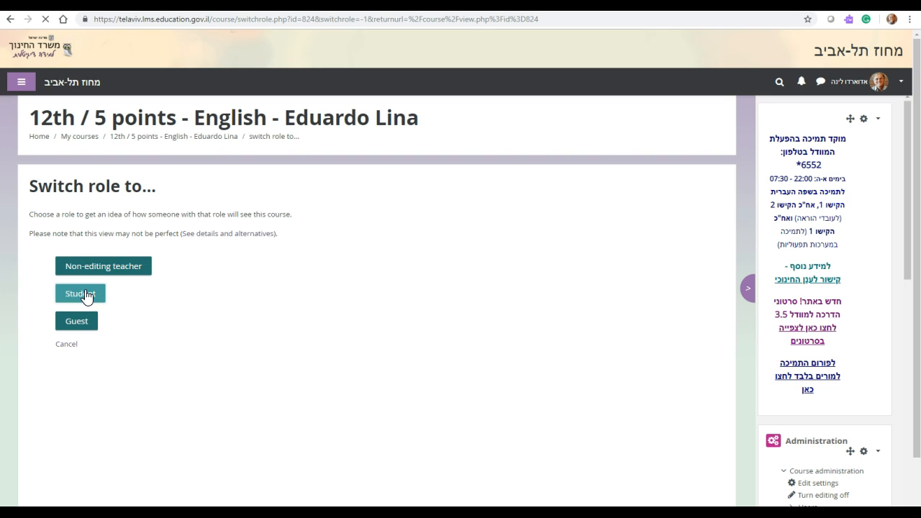
left_click(81, 293)
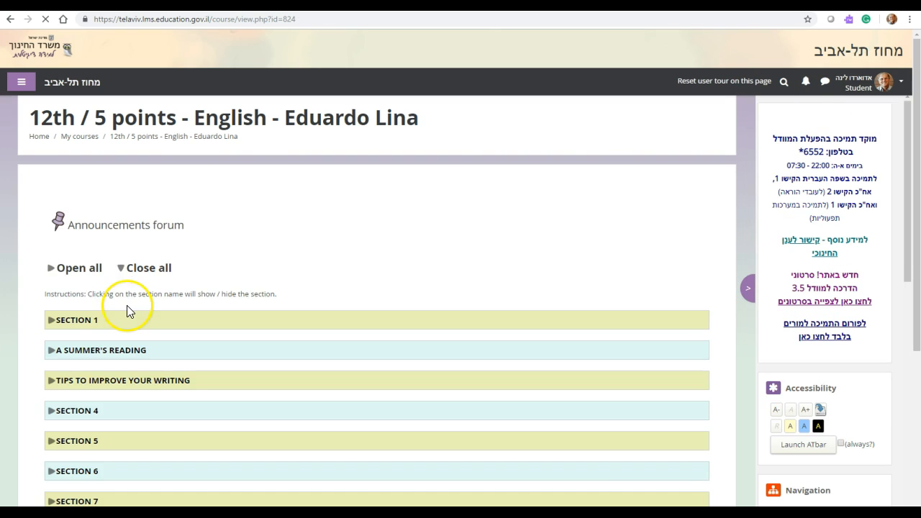
scroll("down", 3)
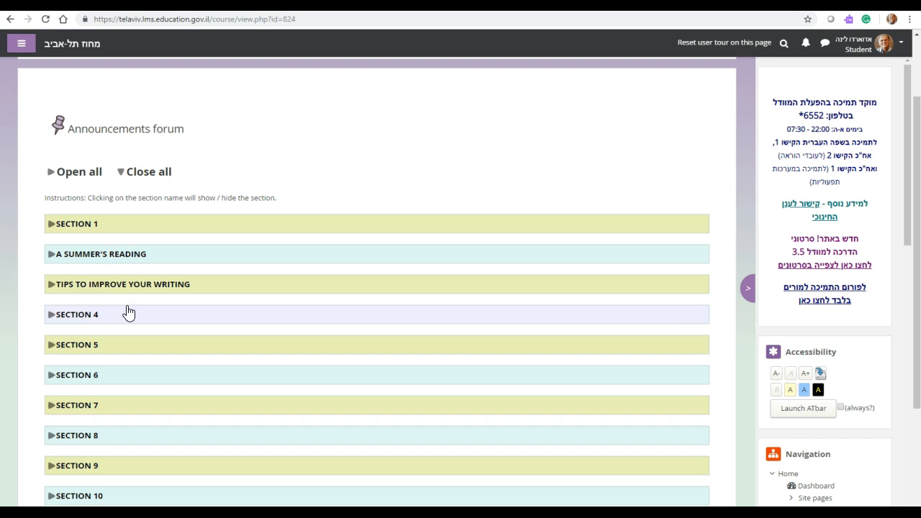
left_click(101, 253)
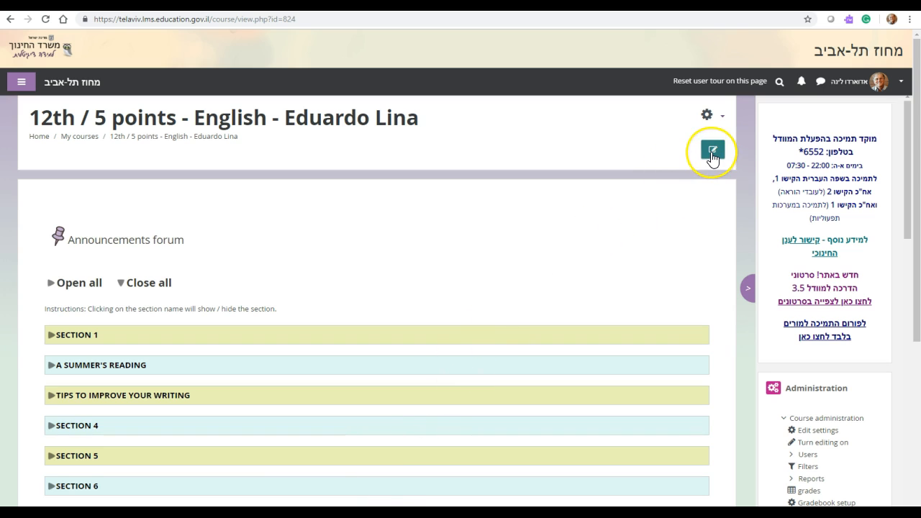
- Turn editing back on, pause the intro story video, and open 'About the author'
left_click(712, 152)
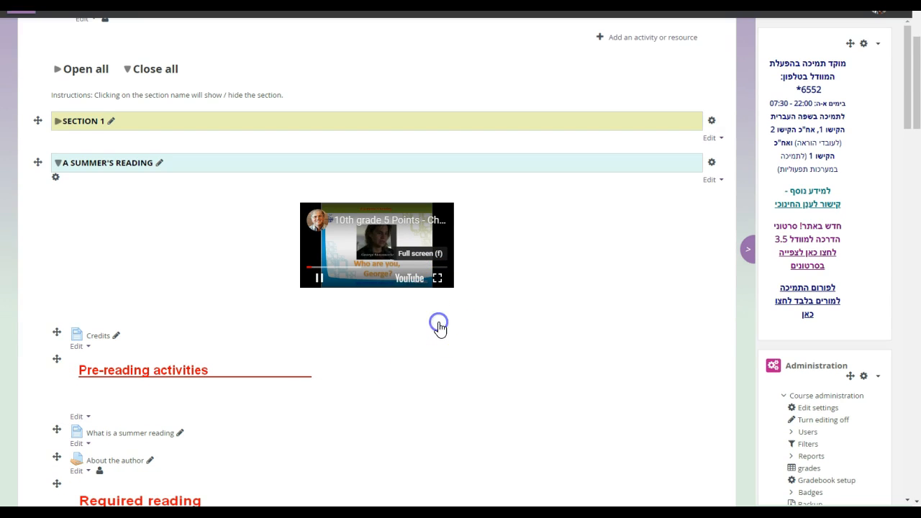
left_click(437, 278)
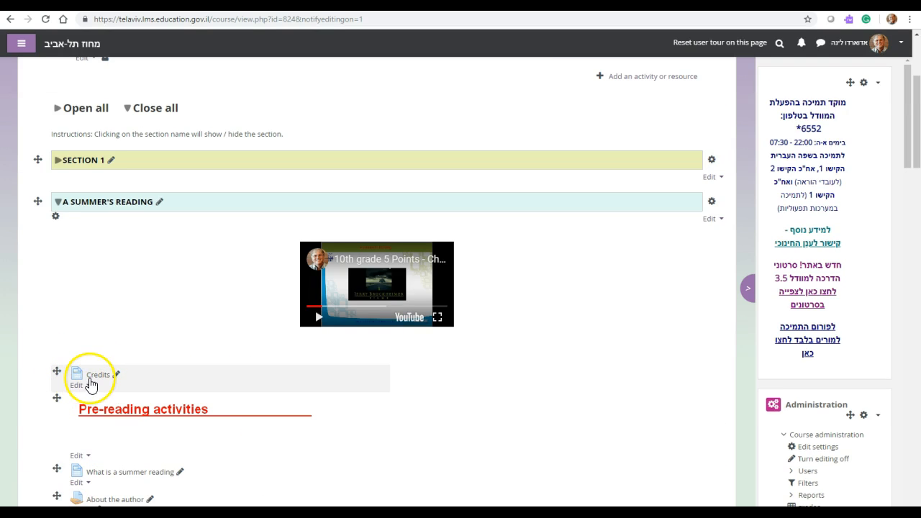
scroll("down", 3)
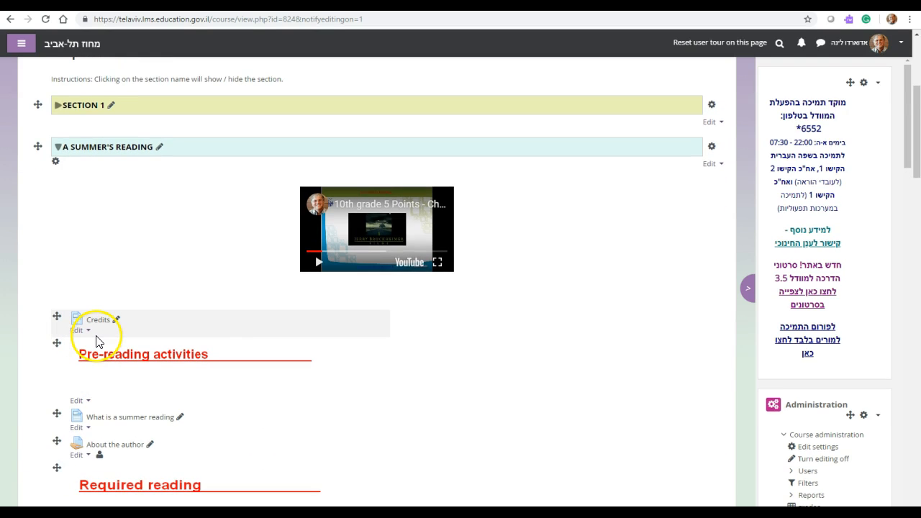
mouse_move(112, 333)
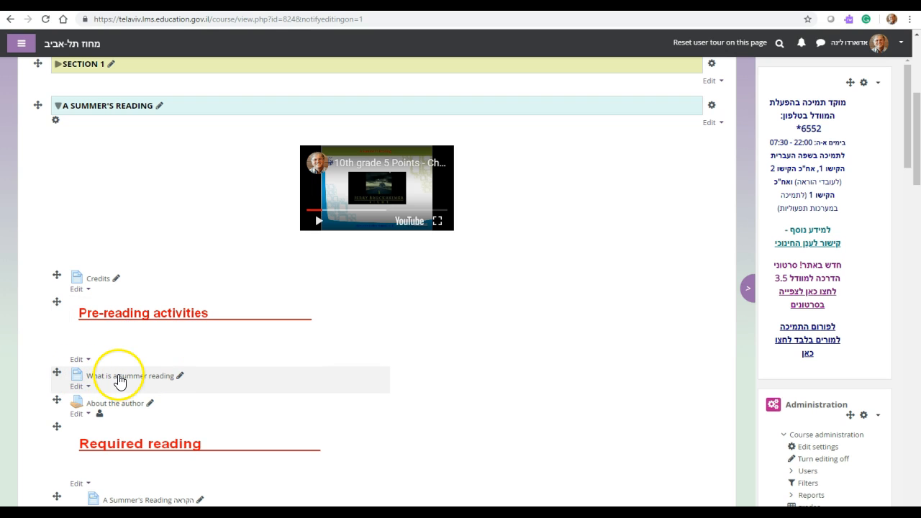
left_click(122, 376)
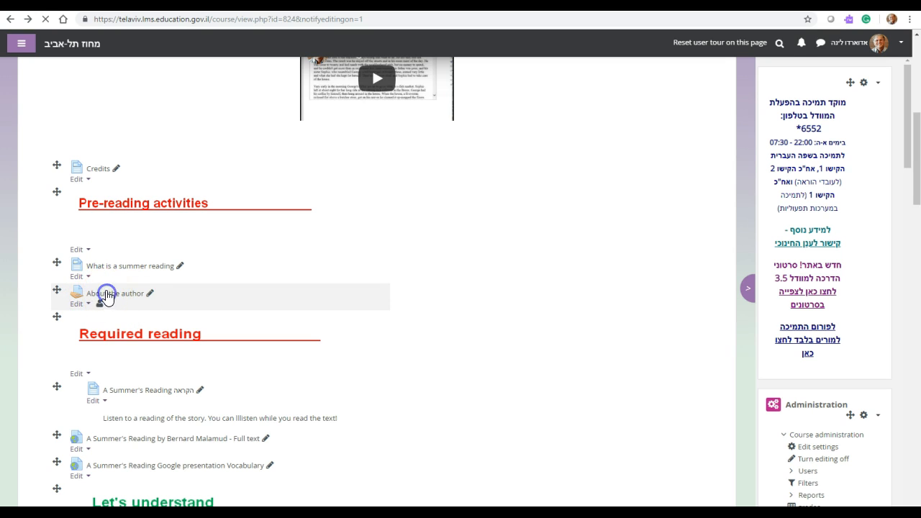
left_click(116, 293)
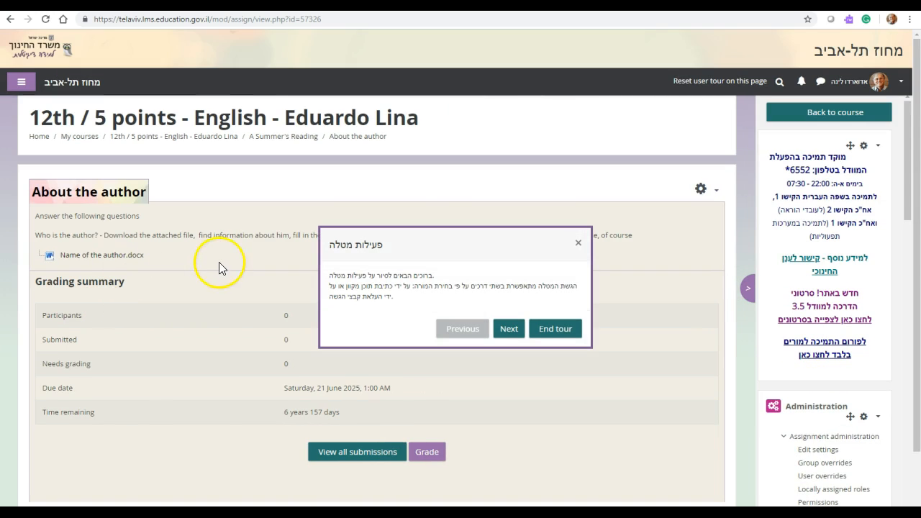
- Leave the assignment and open the 'A Summer's Reading הקראה' page under Required reading
left_click(578, 242)
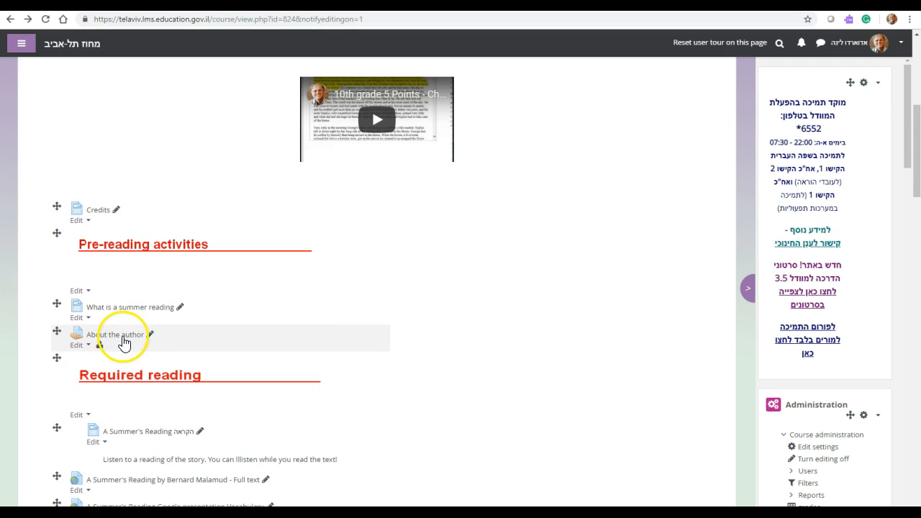
scroll("down", 3)
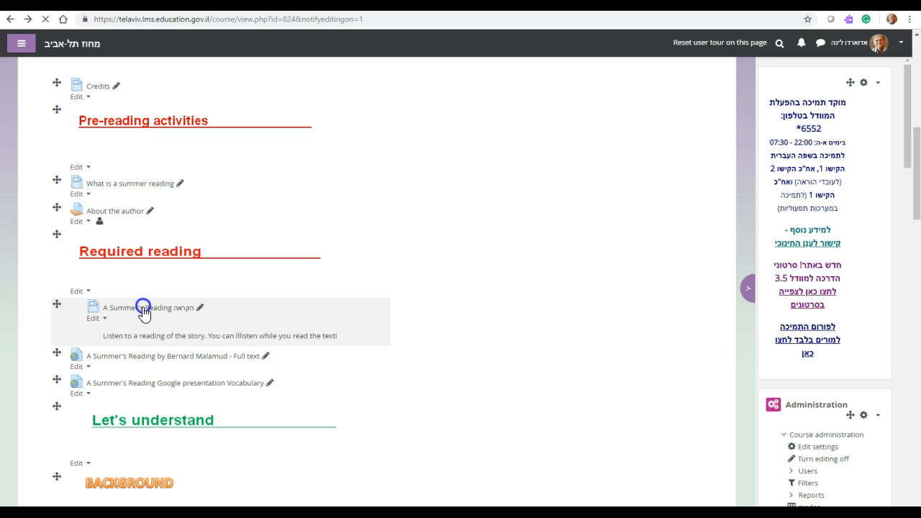
left_click(142, 307)
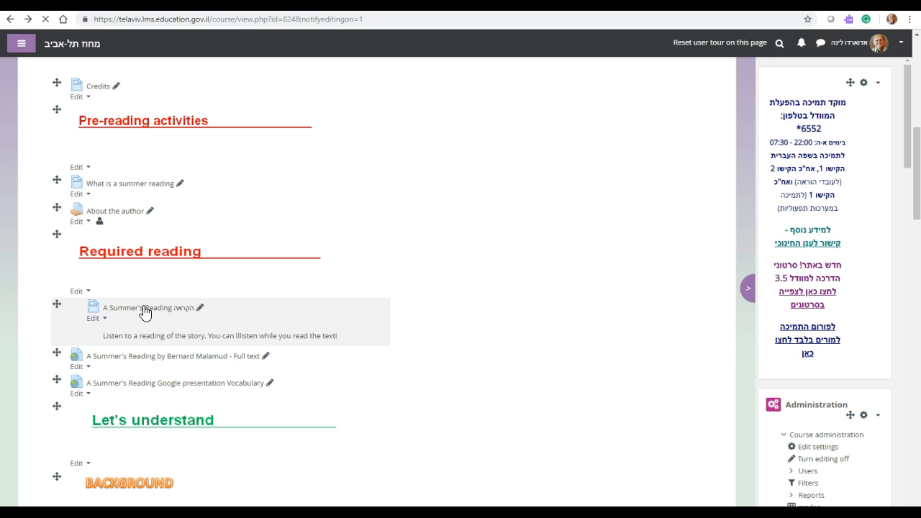
left_click(140, 308)
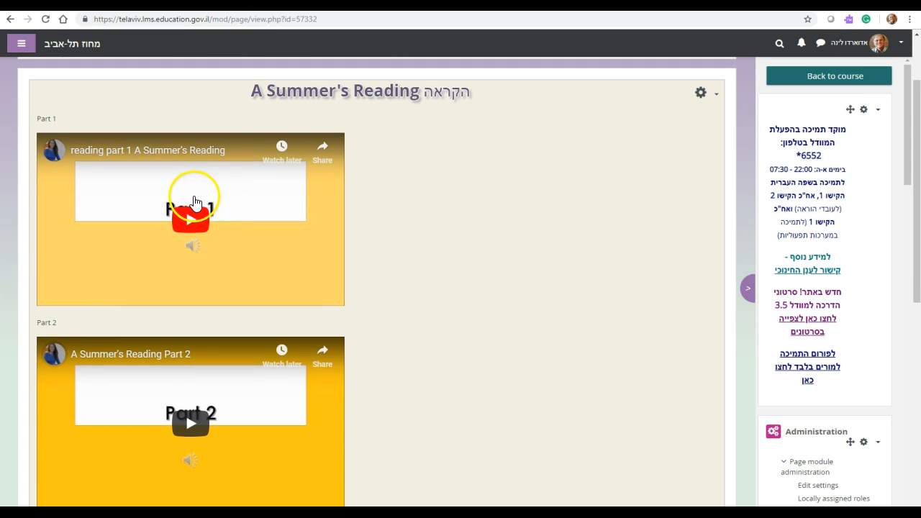
- Scroll down to the Part 1 reading video and play it briefly
scroll("down", 3)
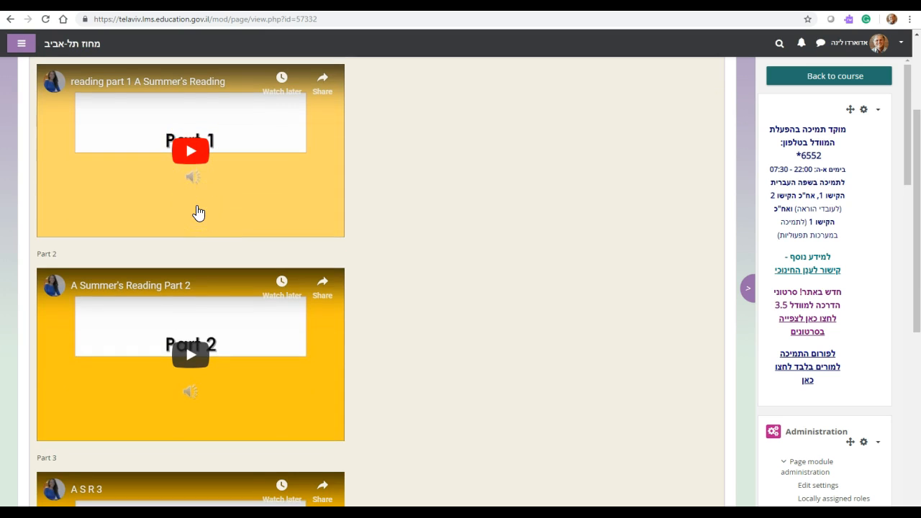
scroll("down", 3)
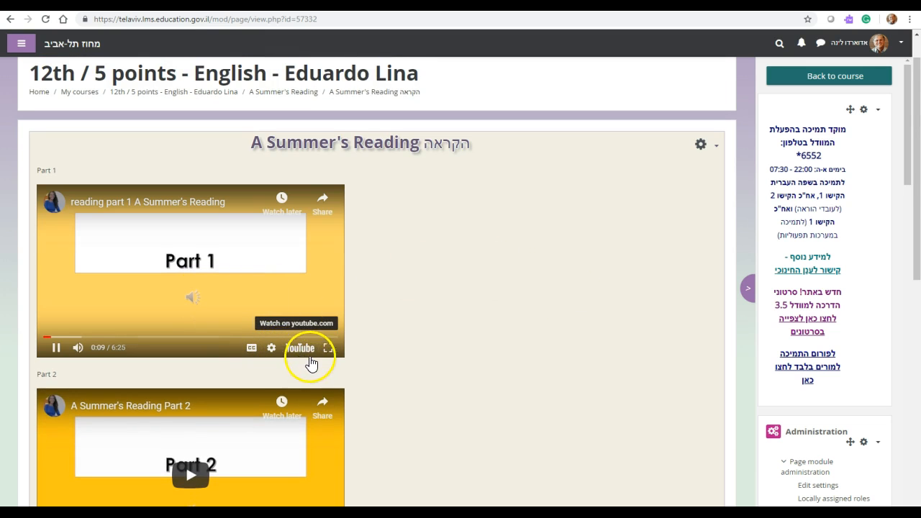
mouse_move(330, 353)
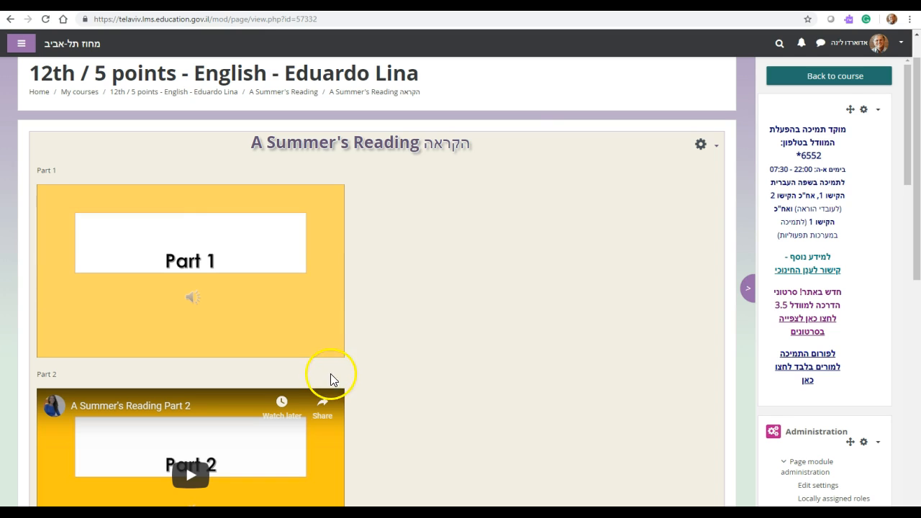
scroll("down", 3)
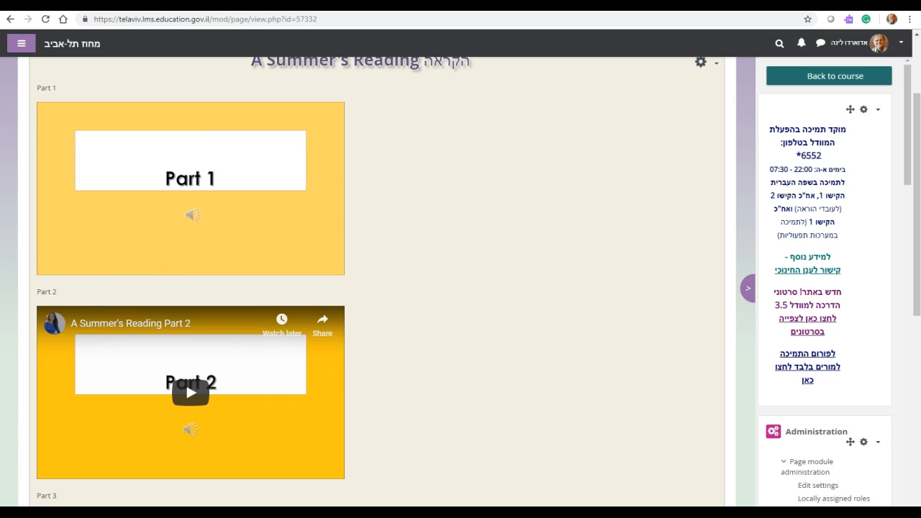
left_click(190, 178)
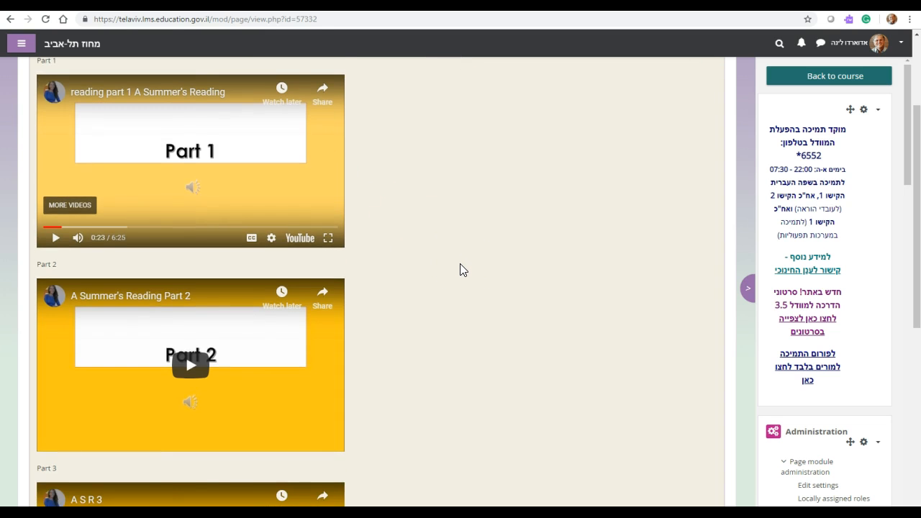
scroll("down", 3)
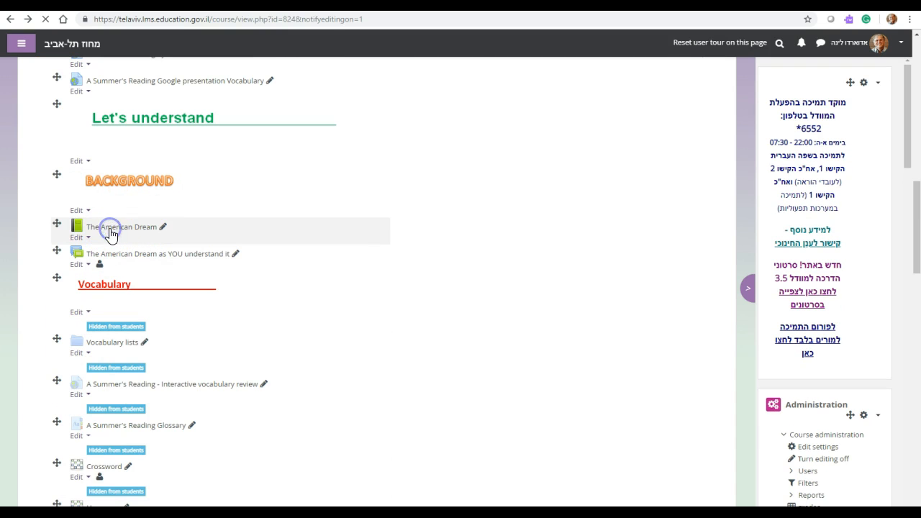
- View The American Dream book's video chapter, then return to the course page
left_click(122, 226)
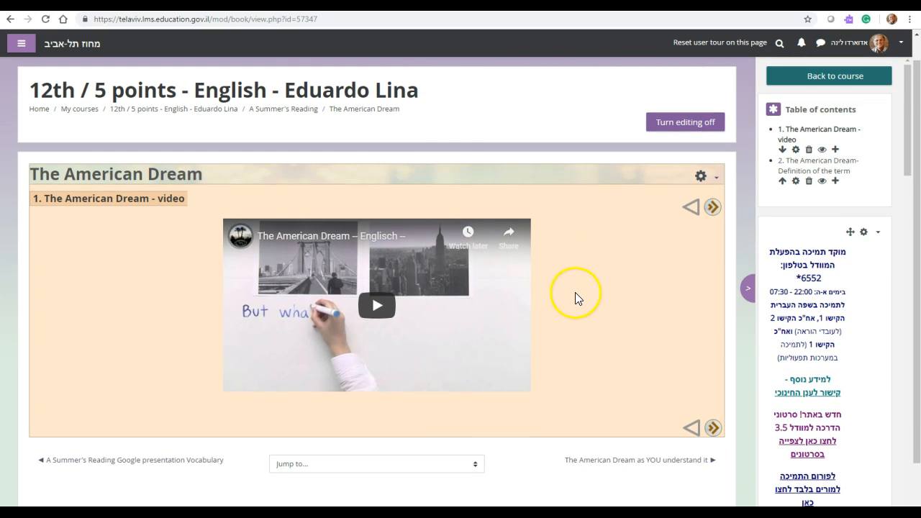
mouse_move(240, 244)
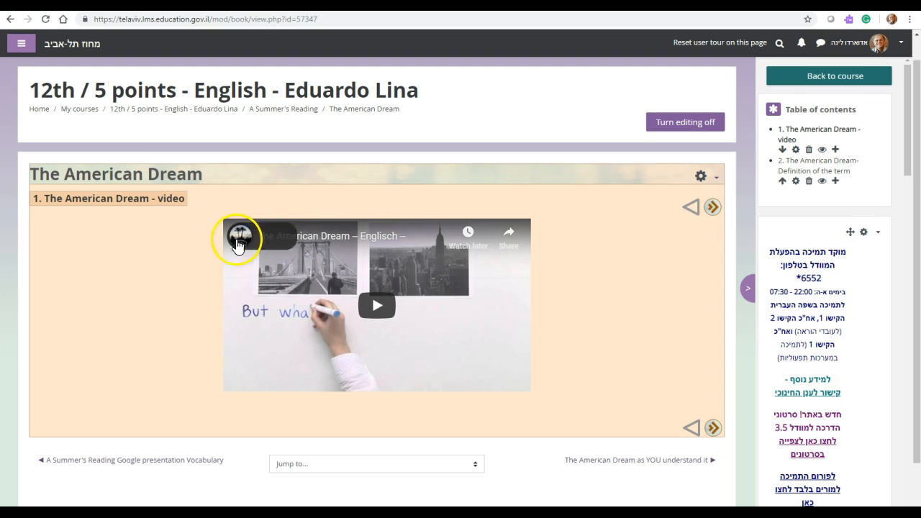
mouse_move(374, 413)
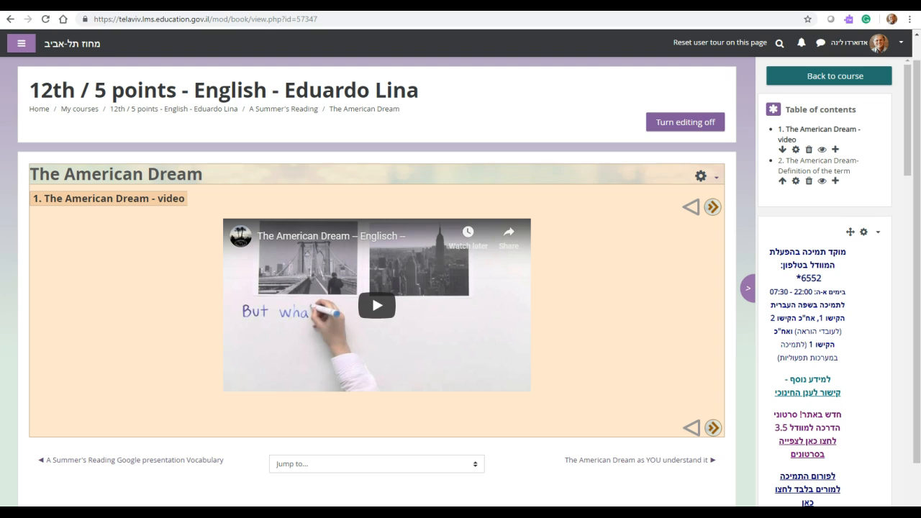
left_click(712, 460)
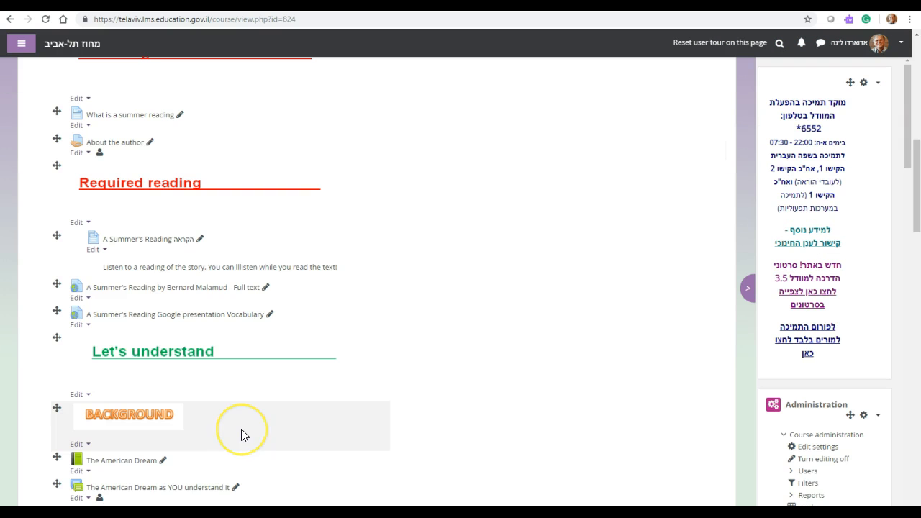
mouse_move(281, 421)
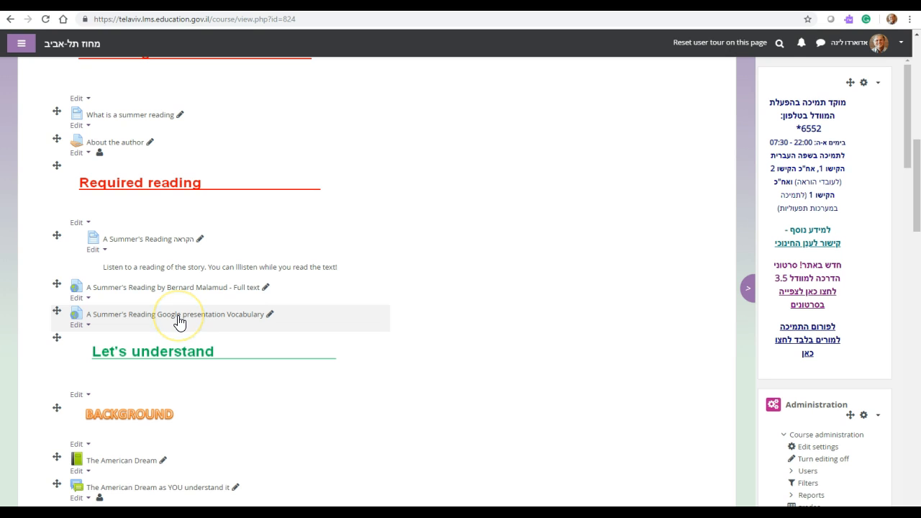
- Launch the 'A Summer's Reading Google presentation Vocabulary' slides in view-only mode
left_click(179, 316)
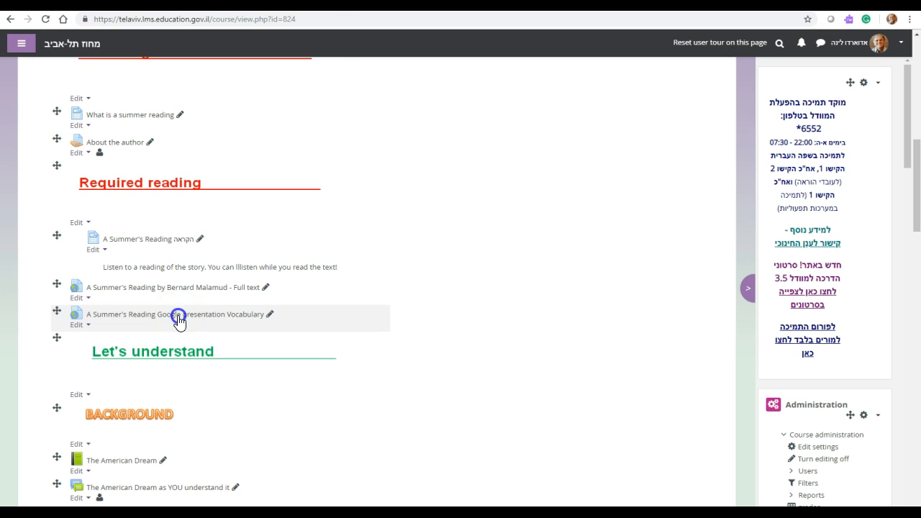
left_click(165, 314)
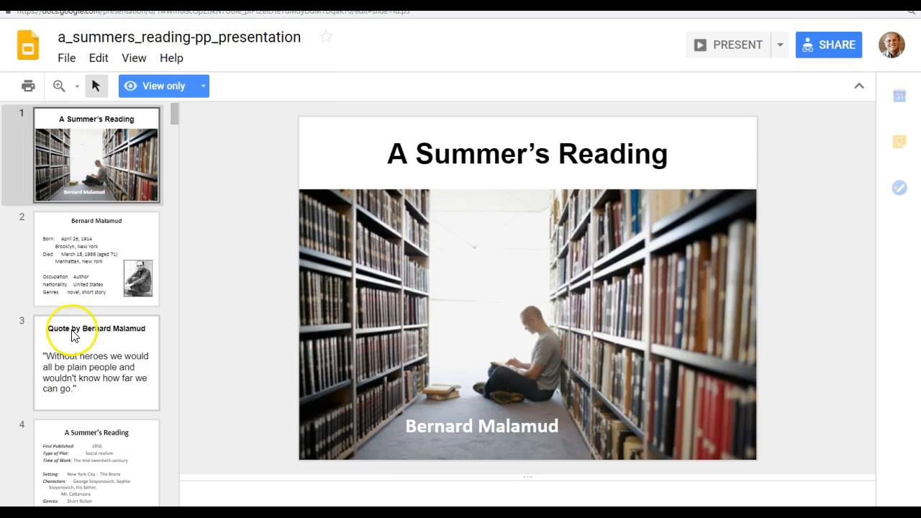
- Browse the Malamud quote and George and Sophie Stoyonovich slides, then close the Slides tab
left_click(95, 362)
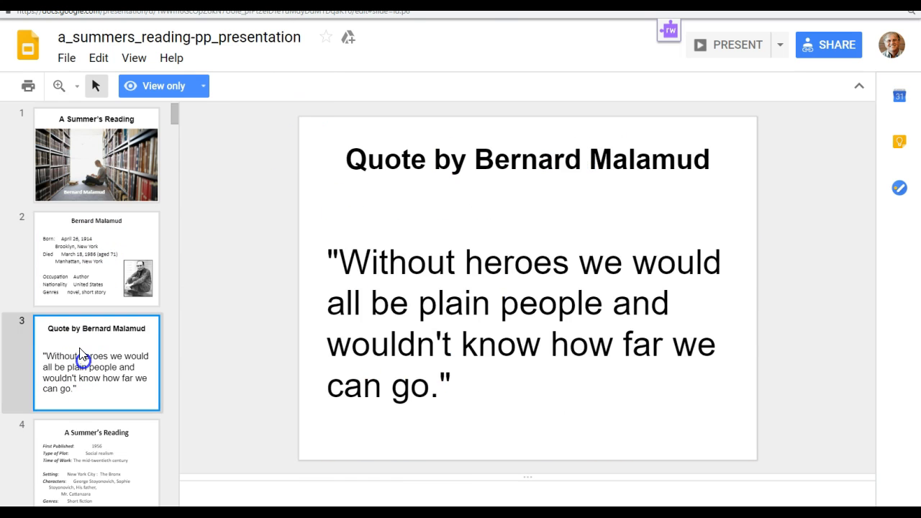
left_click(95, 437)
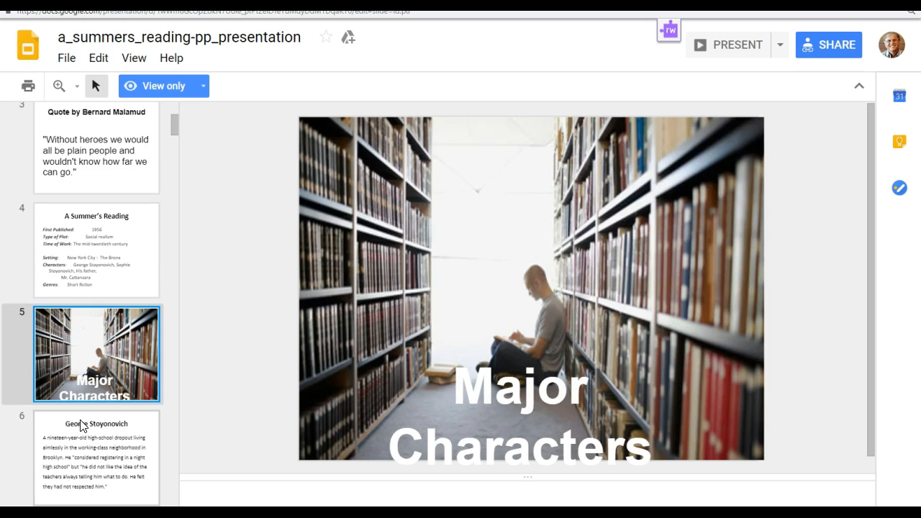
scroll("down", 3)
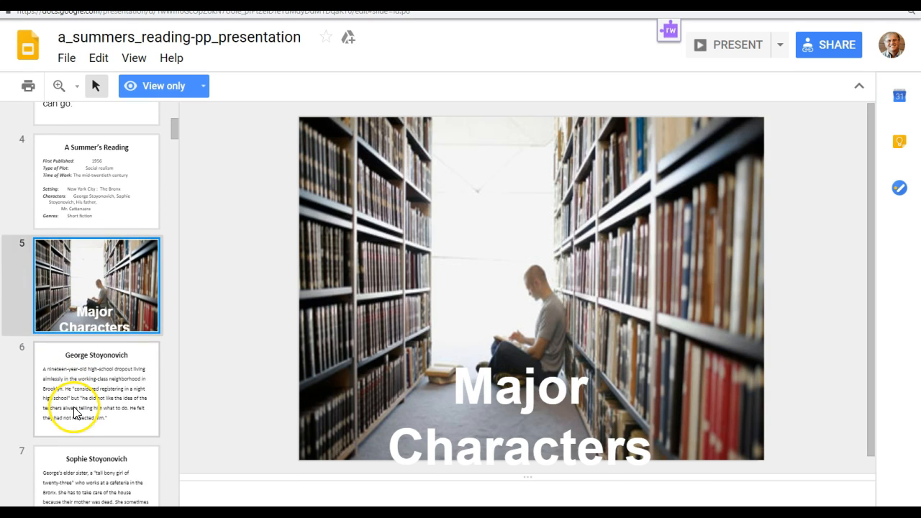
left_click(96, 442)
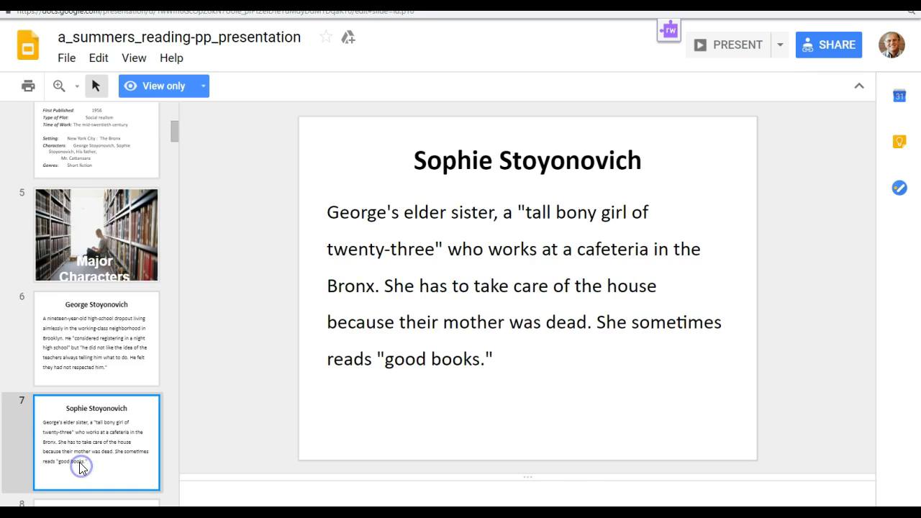
left_click(95, 313)
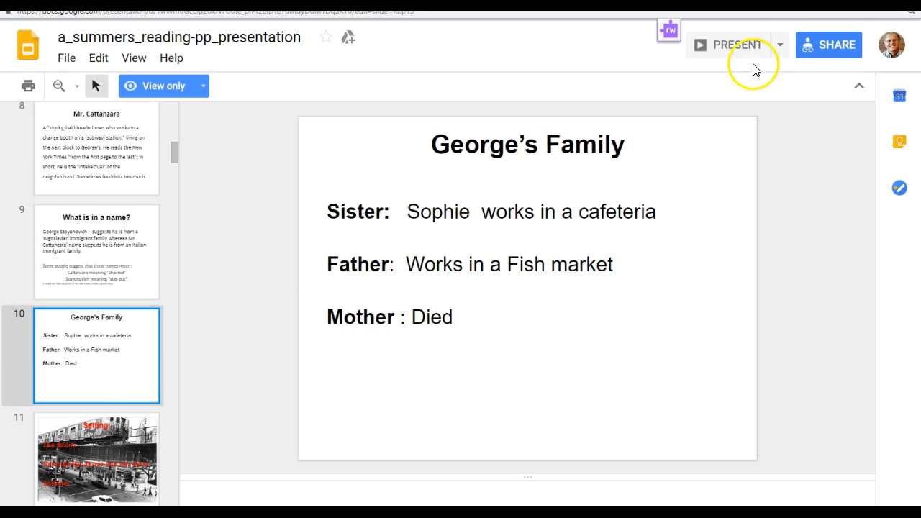
left_click(728, 45)
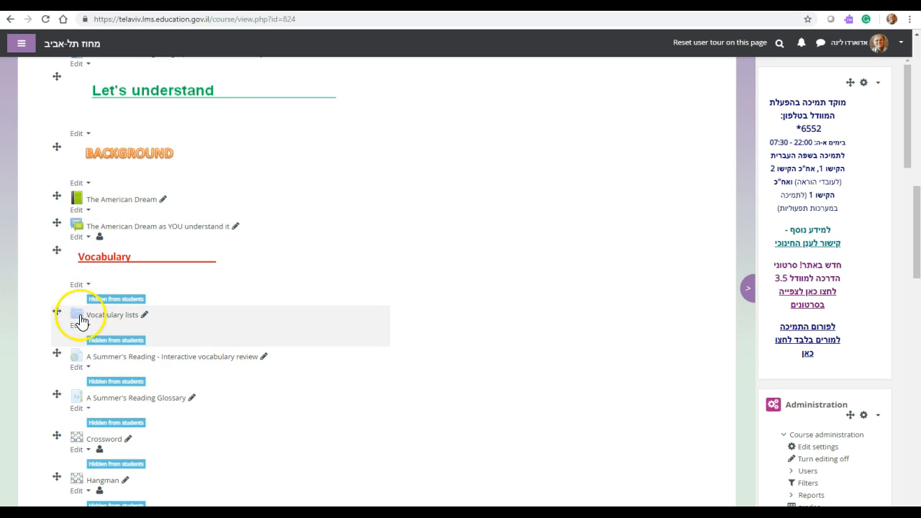
scroll("down", 3)
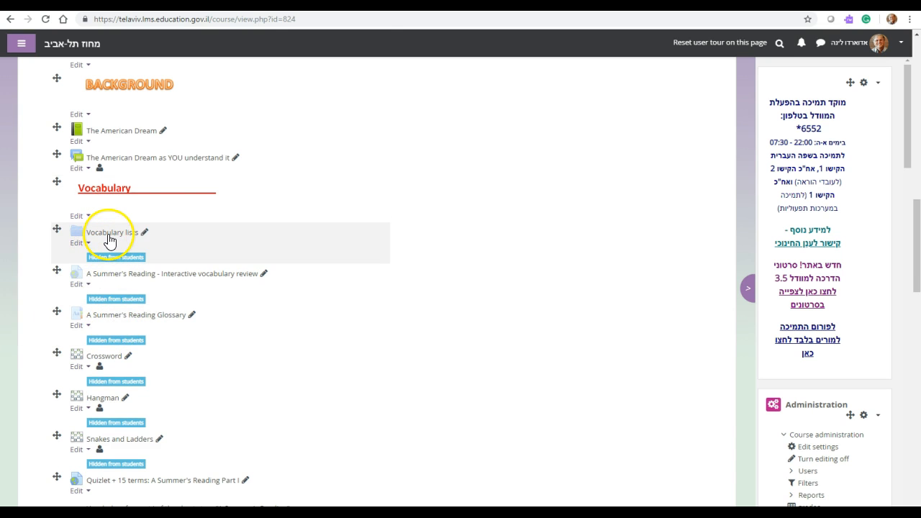
left_click(108, 232)
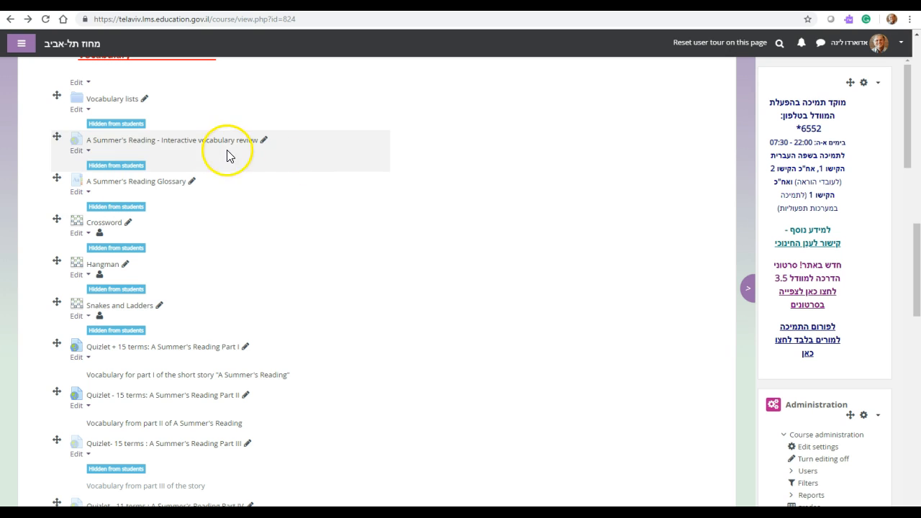
mouse_move(138, 148)
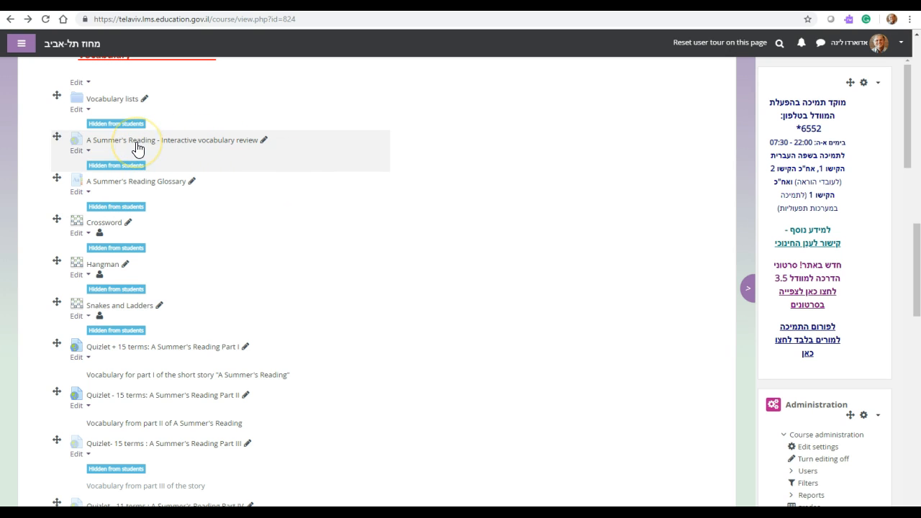
mouse_move(133, 192)
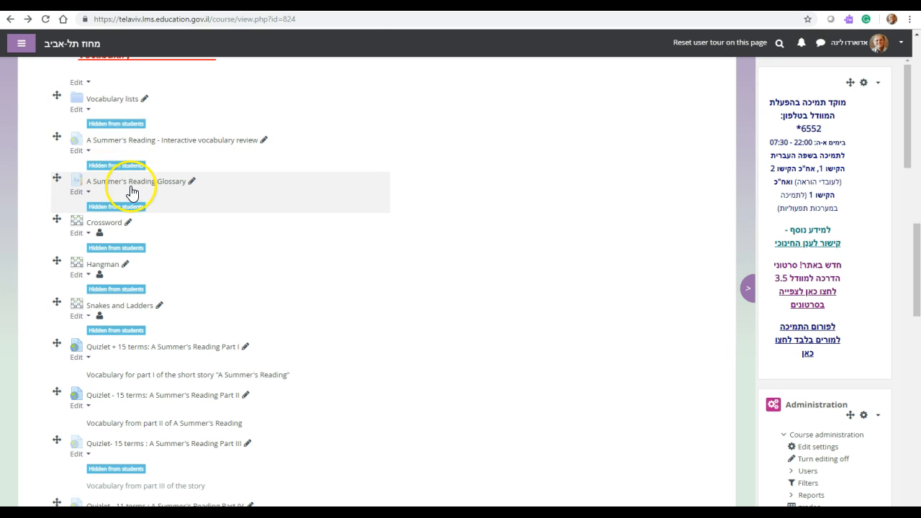
left_click(131, 181)
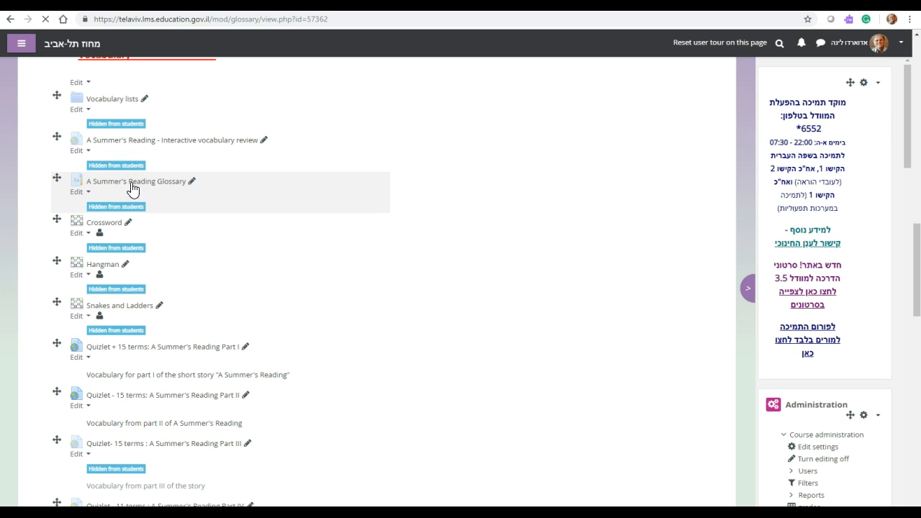
left_click(137, 180)
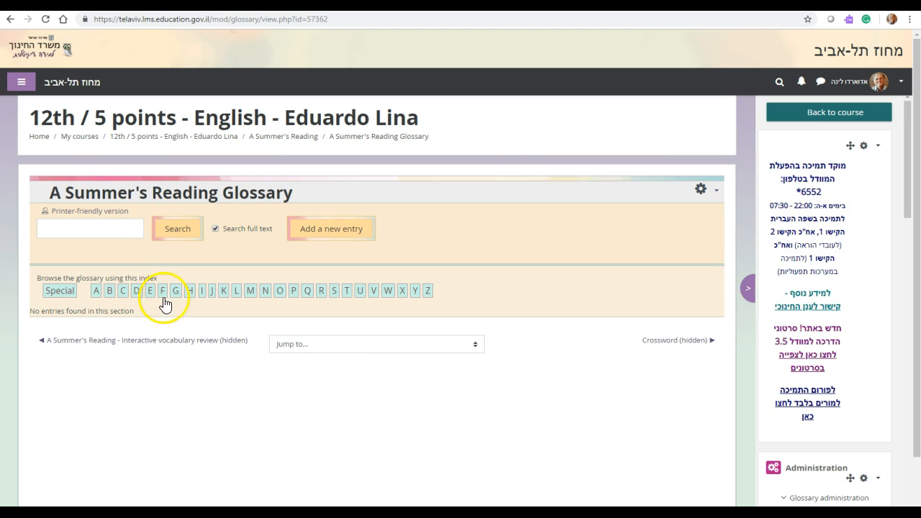
mouse_move(205, 320)
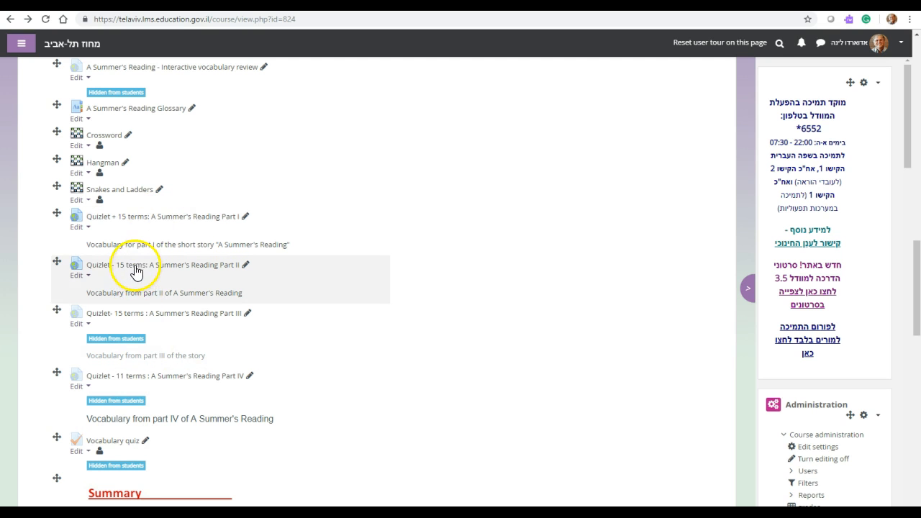
mouse_move(114, 220)
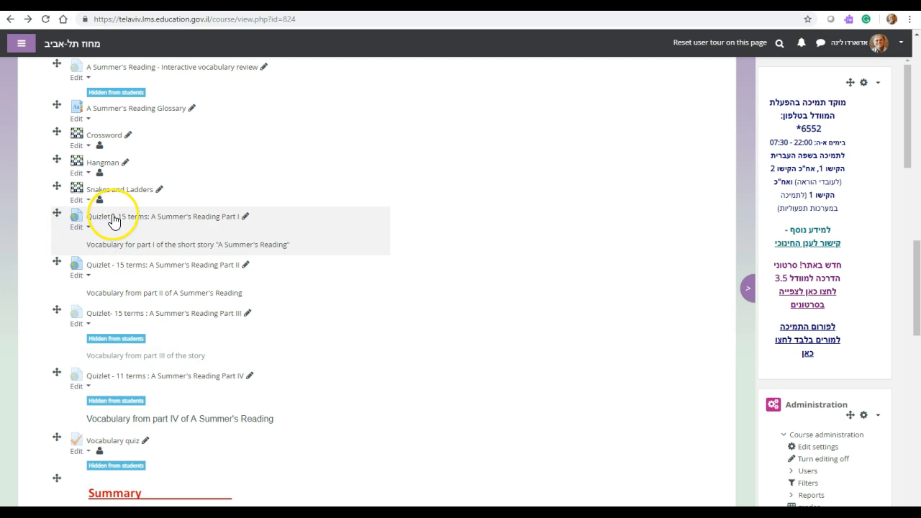
left_click(148, 216)
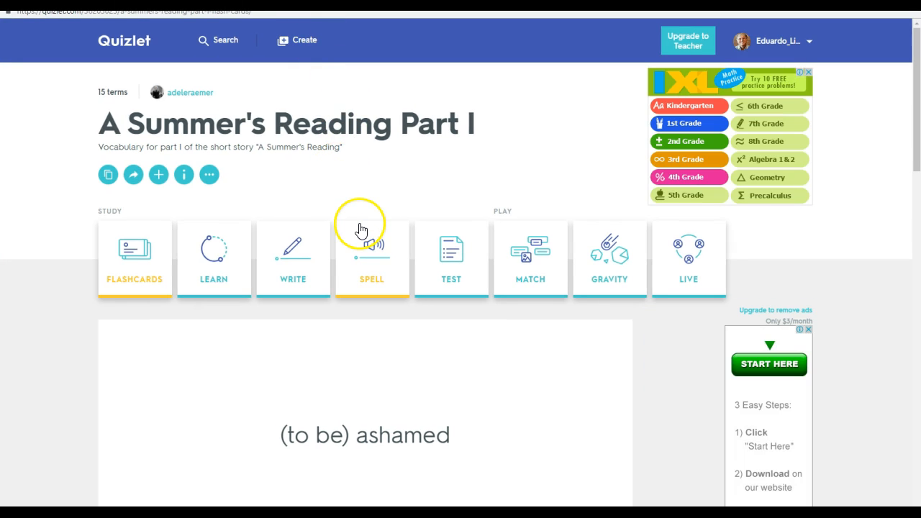
scroll("down", 3)
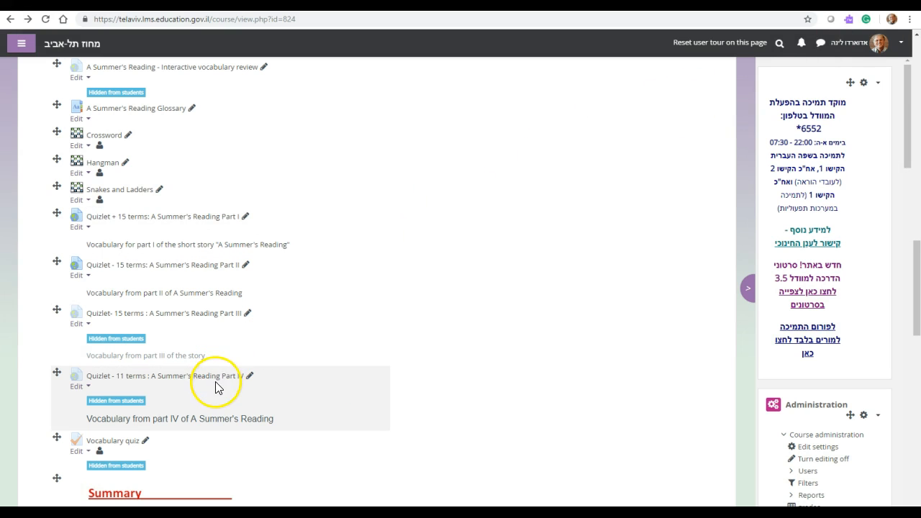
mouse_move(330, 384)
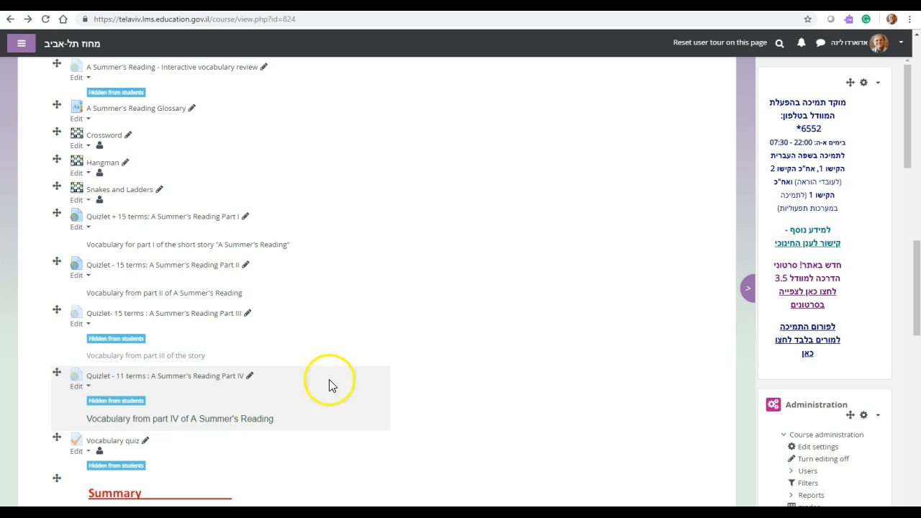
- Scroll past the vocabulary quiz and open the story's Written summary
scroll("down", 3)
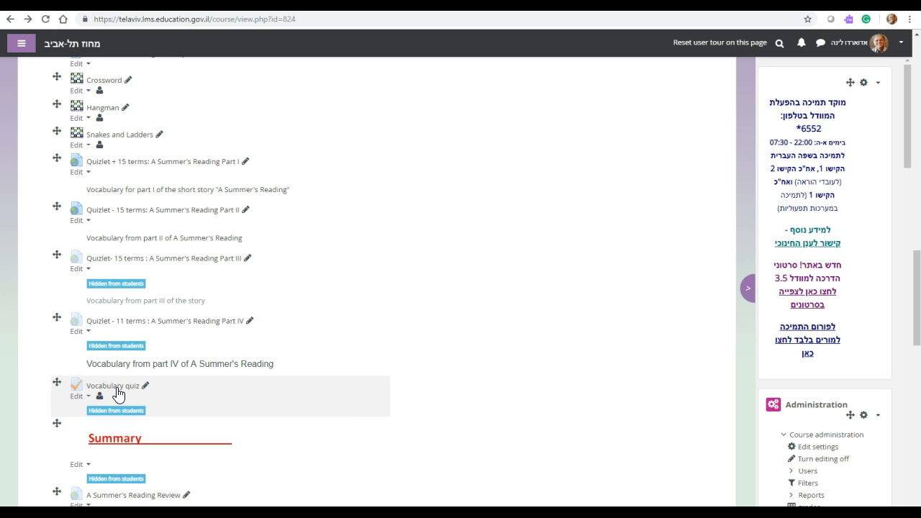
scroll("down", 3)
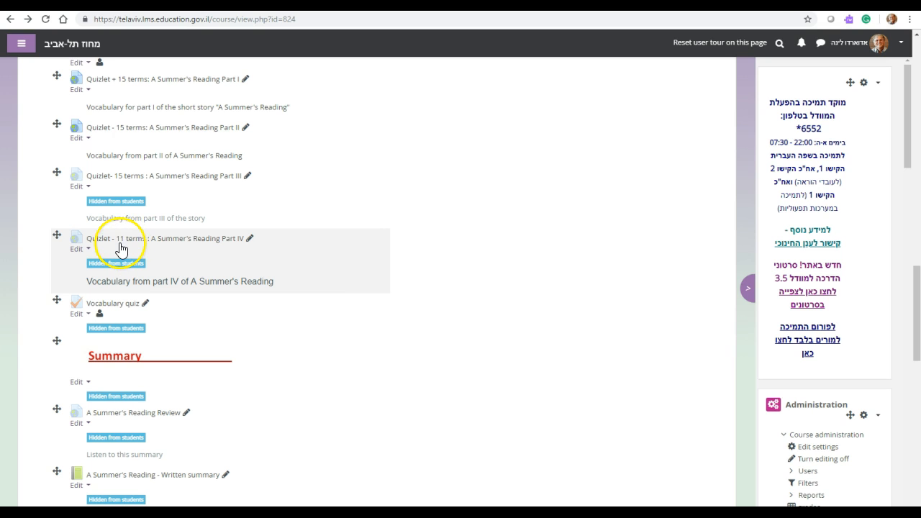
mouse_move(112, 410)
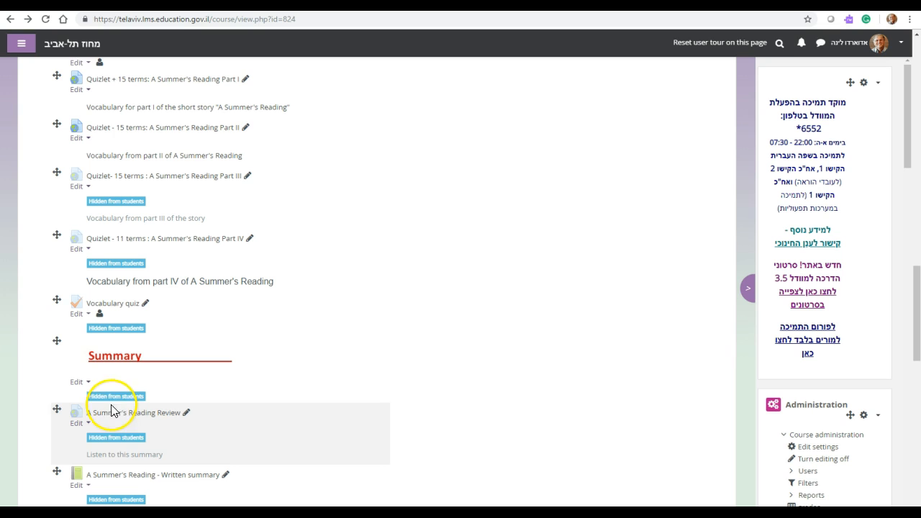
scroll("down", 3)
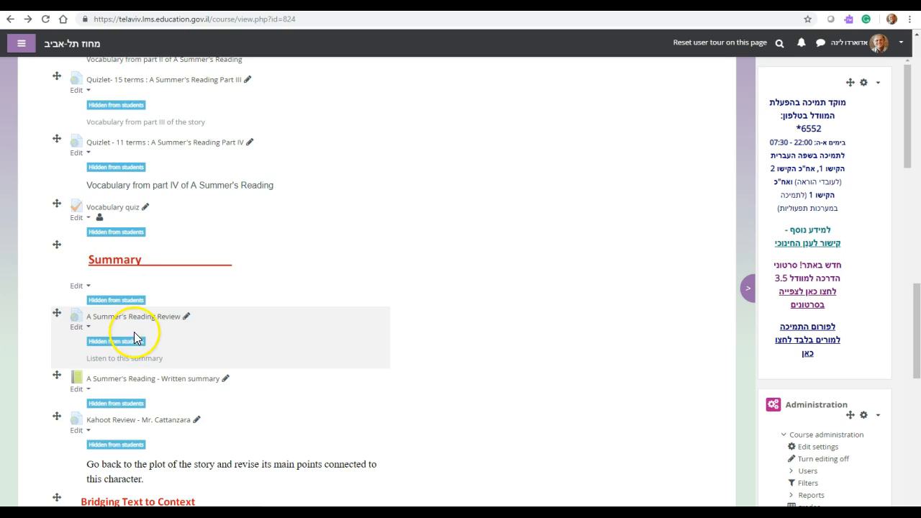
scroll("down", 3)
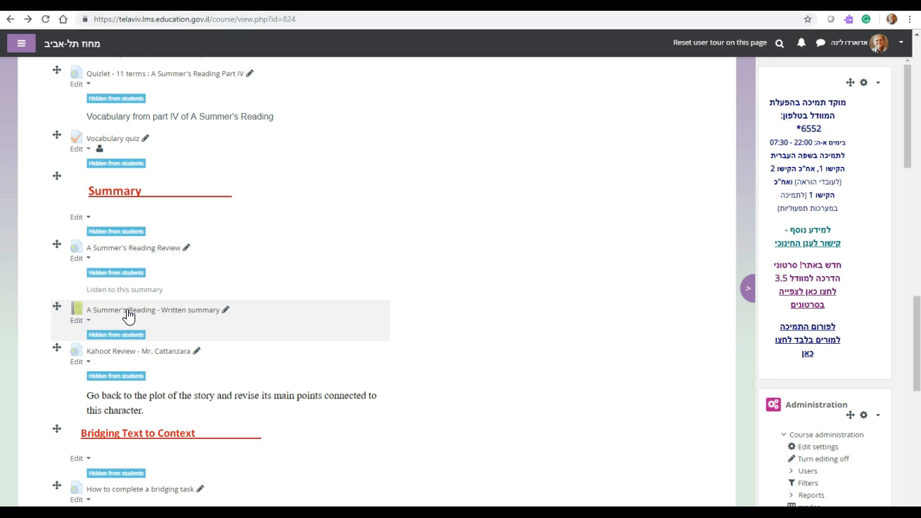
mouse_move(130, 316)
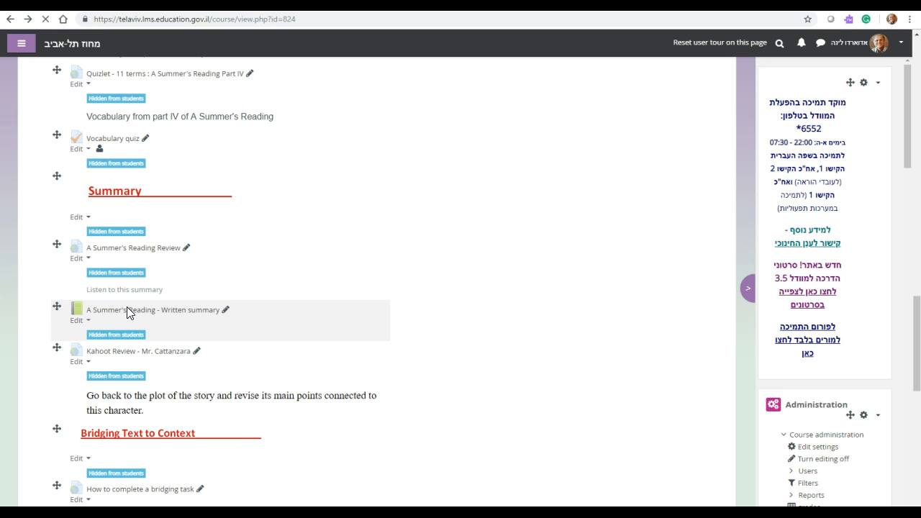
left_click(154, 309)
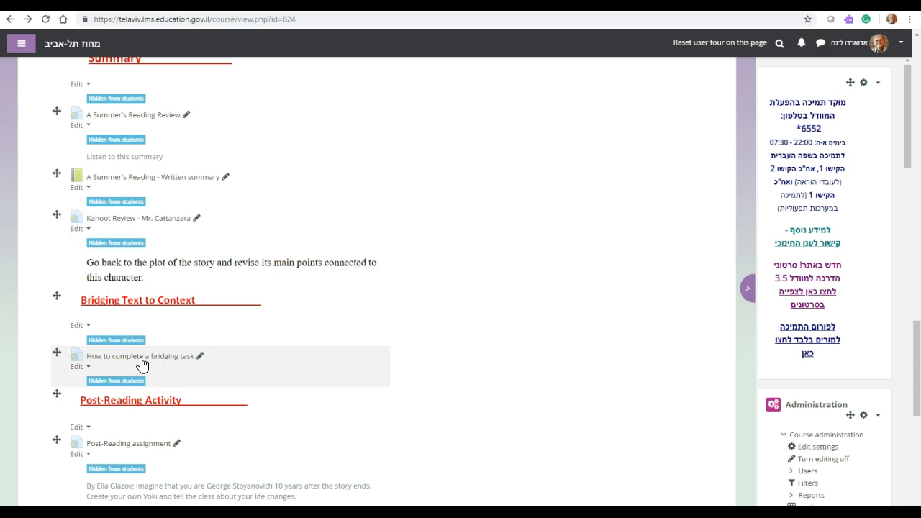
left_click(142, 356)
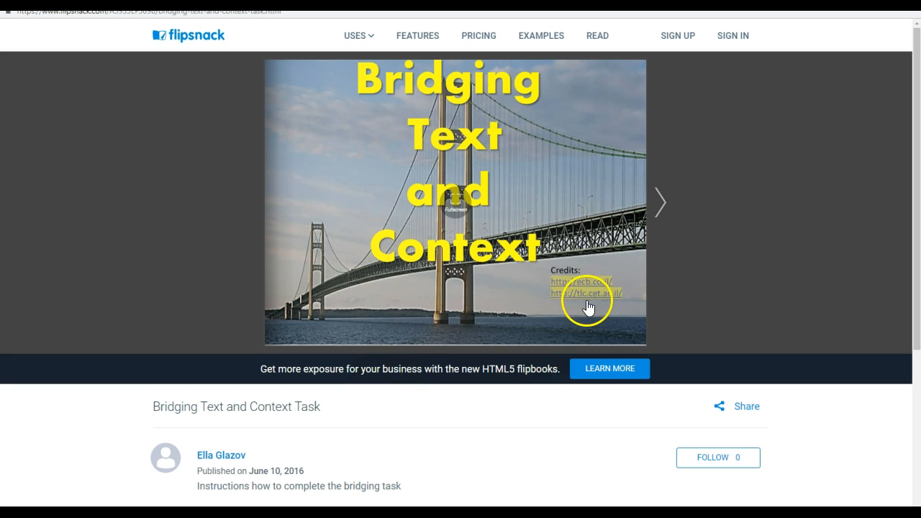
mouse_move(112, 38)
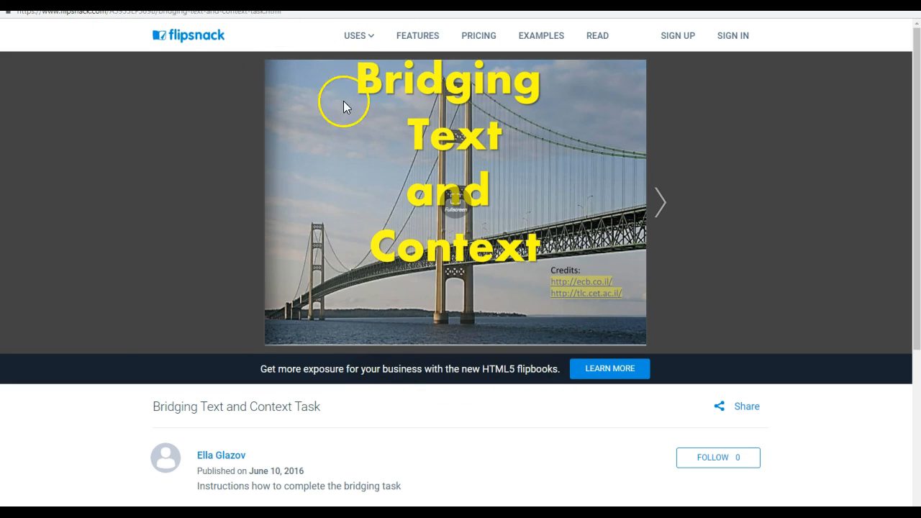
left_click(659, 202)
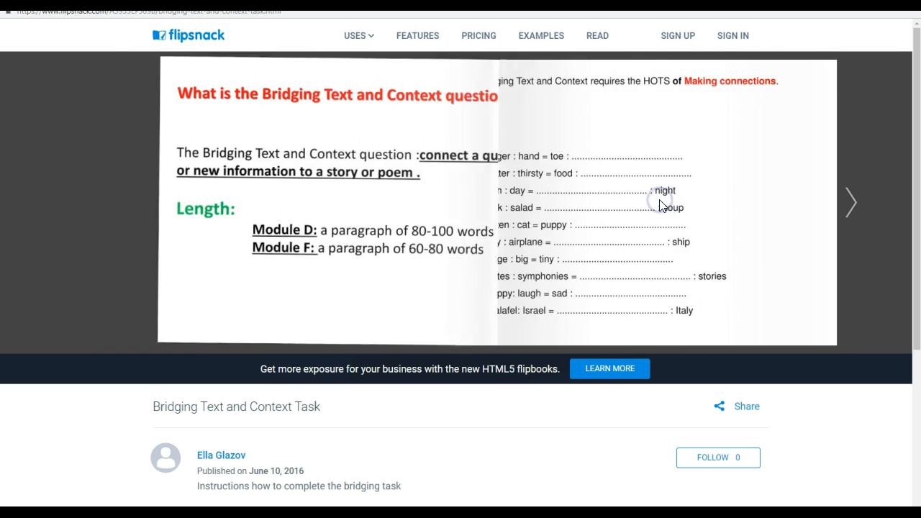
left_click(852, 202)
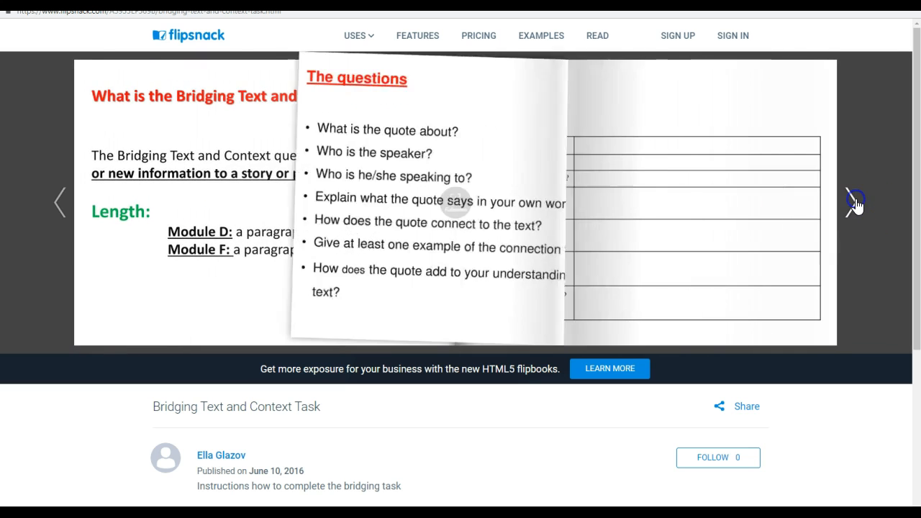
left_click(855, 202)
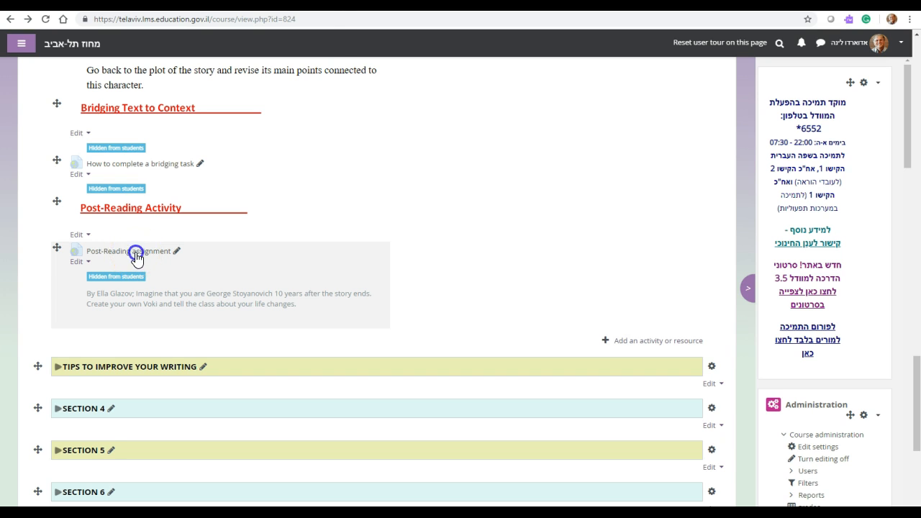
- Open the Post-Reading assignment, then expand the TIPS TO IMPROVE YOUR WRITING section
left_click(128, 250)
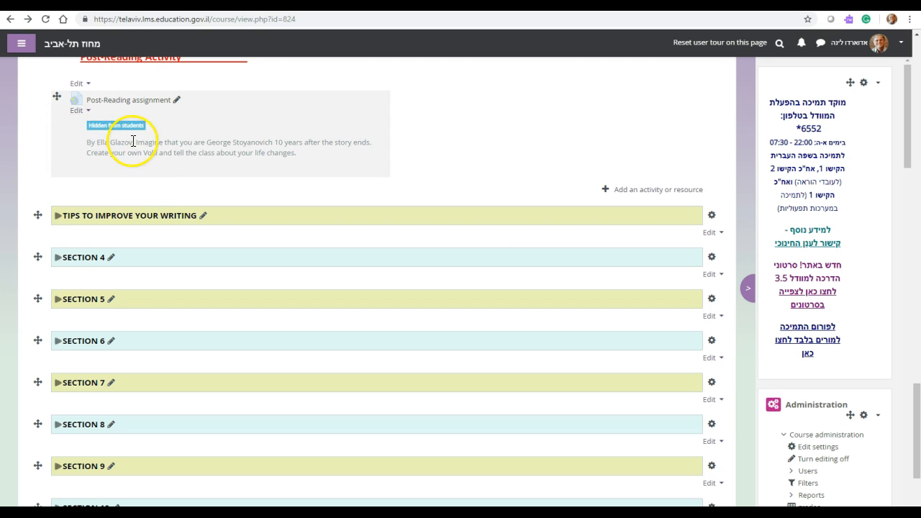
mouse_move(64, 216)
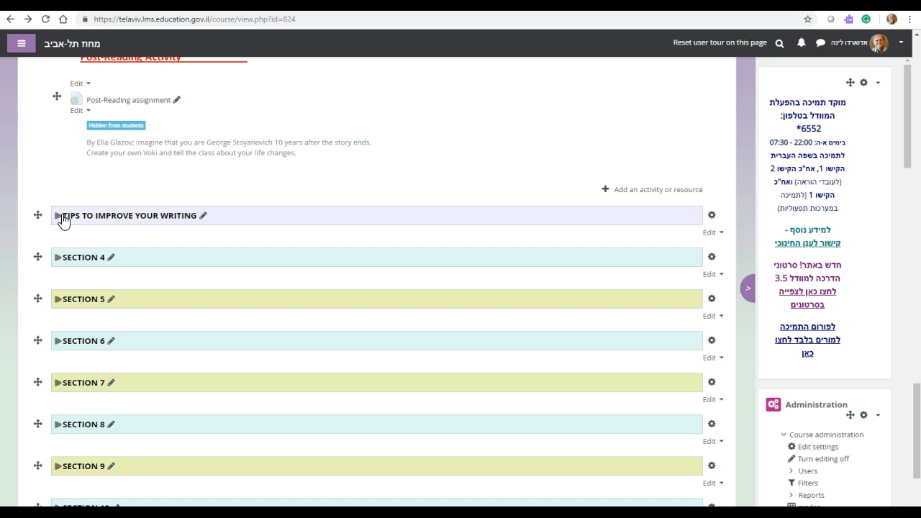
left_click(57, 215)
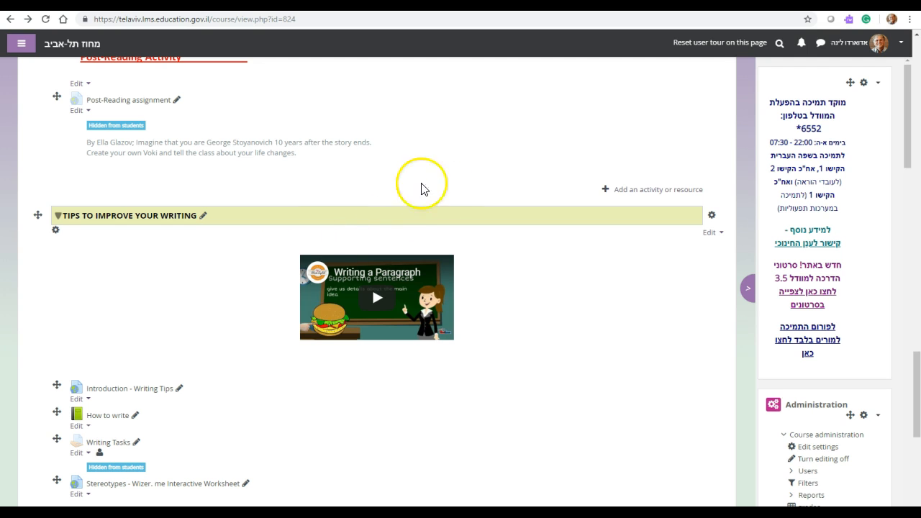
mouse_move(195, 335)
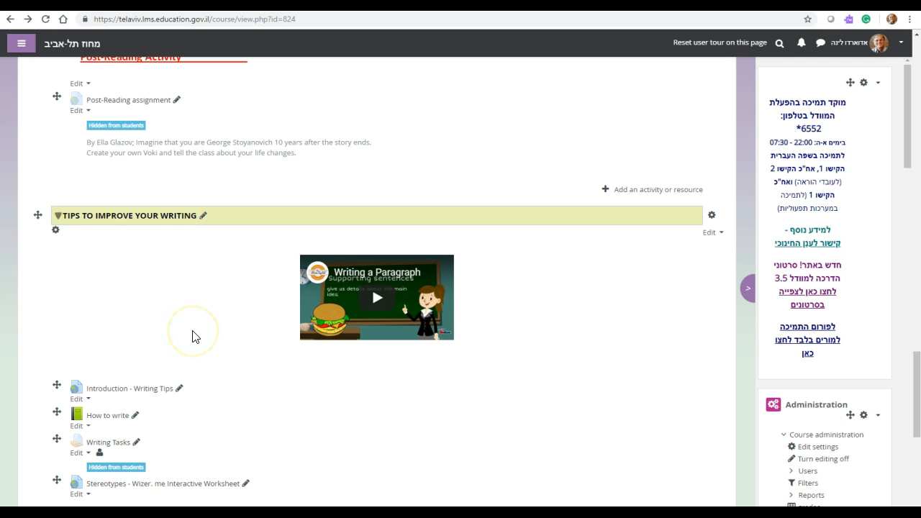